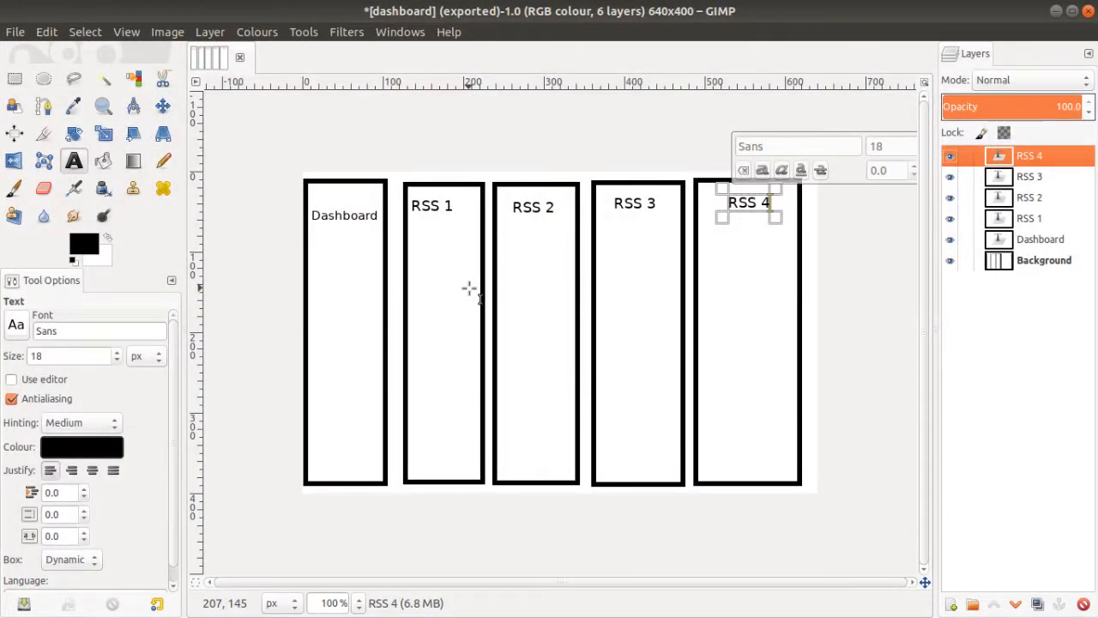
mouse_move(467, 285)
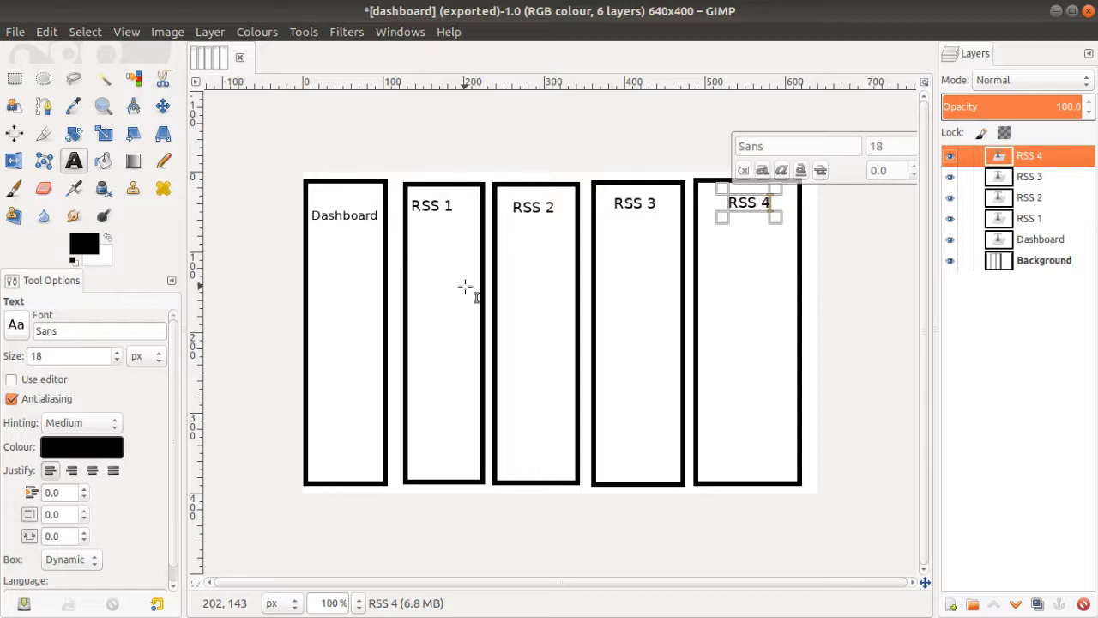
mouse_move(666, 291)
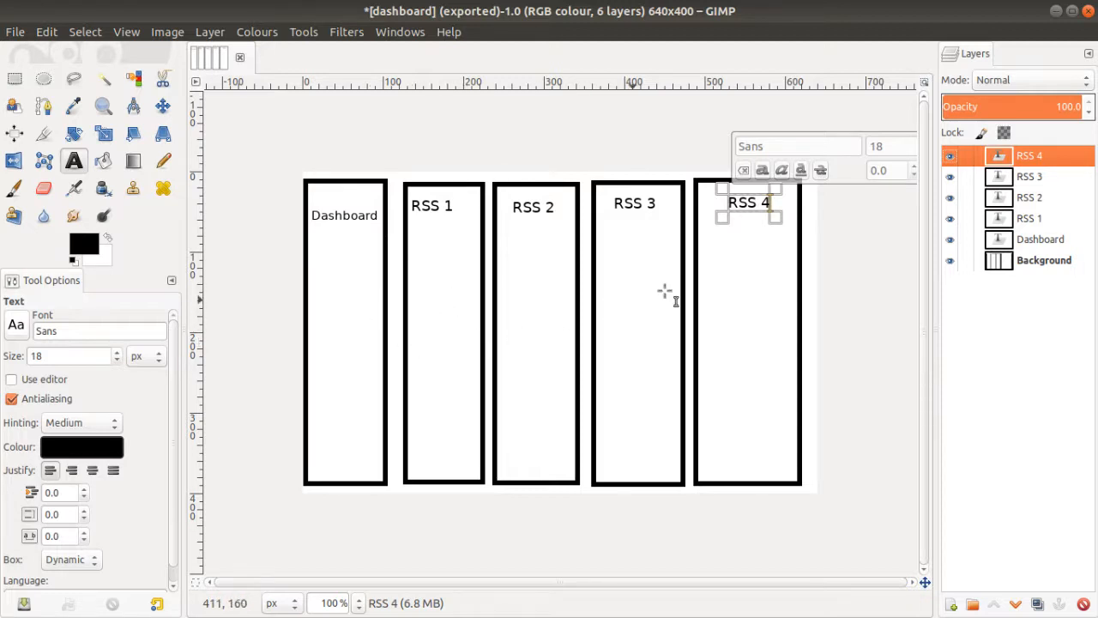
mouse_move(398, 266)
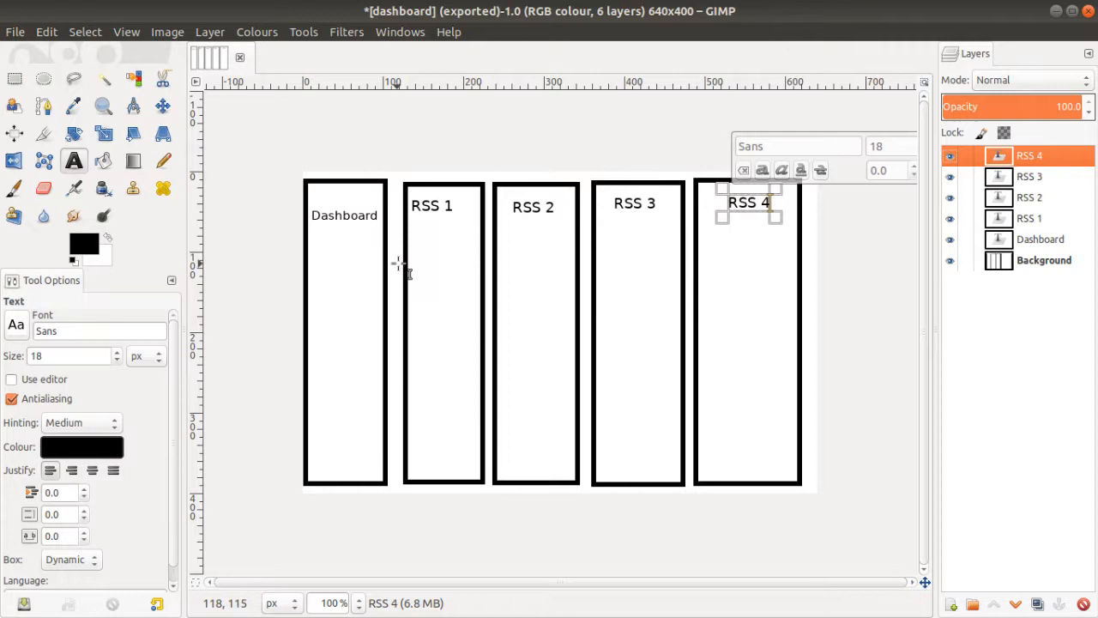
mouse_move(374, 227)
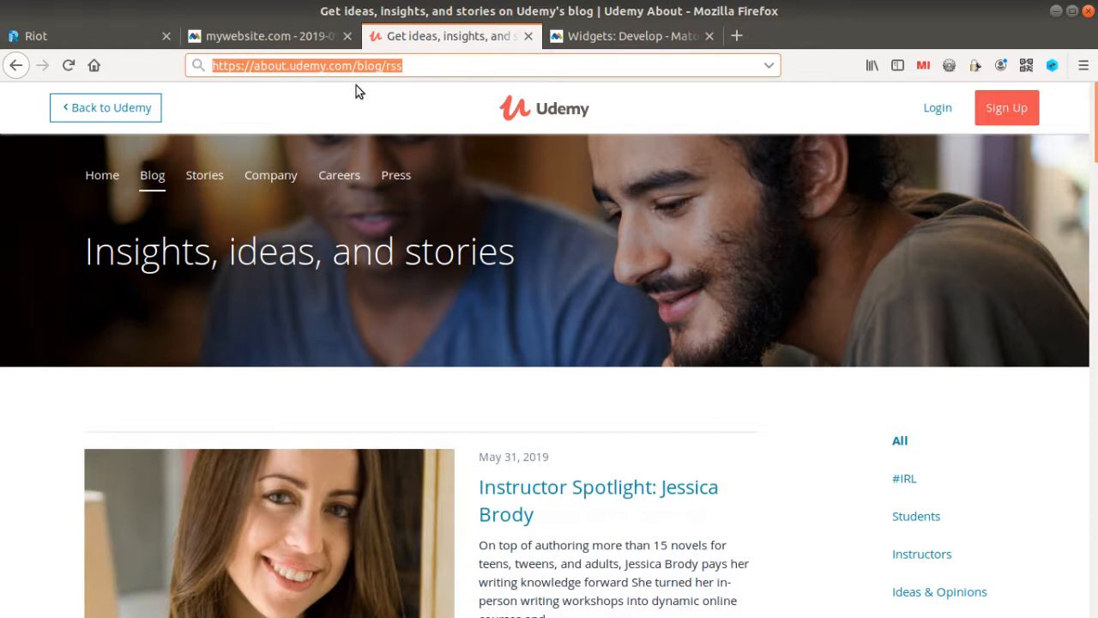
mouse_move(399, 86)
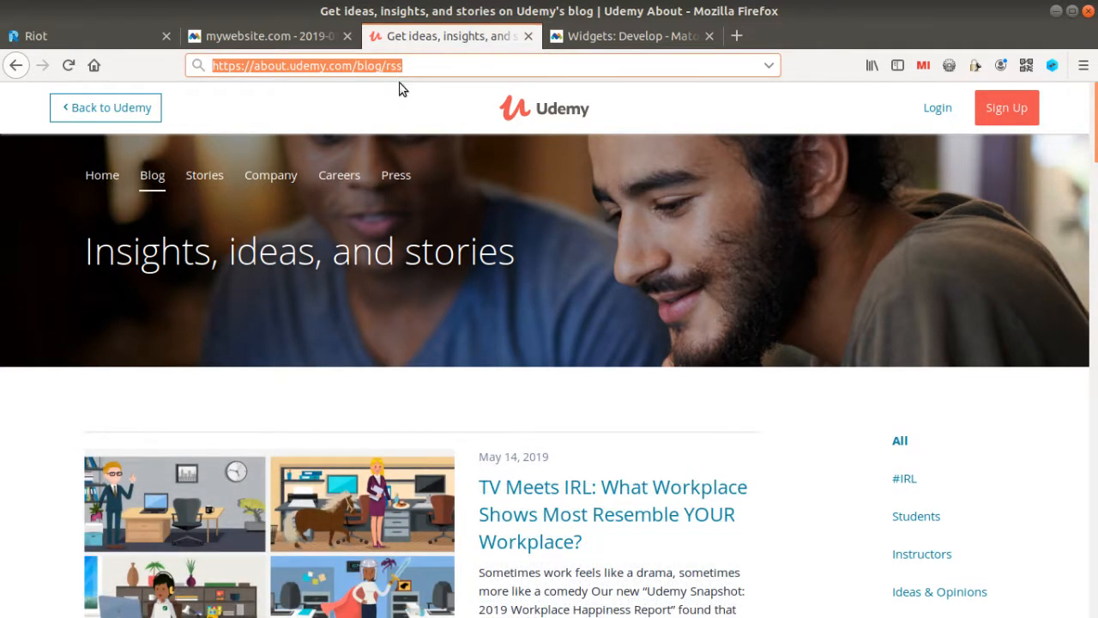
- Switch to the Matomo Developer Docs Widgets guide browser tab
left_click(632, 37)
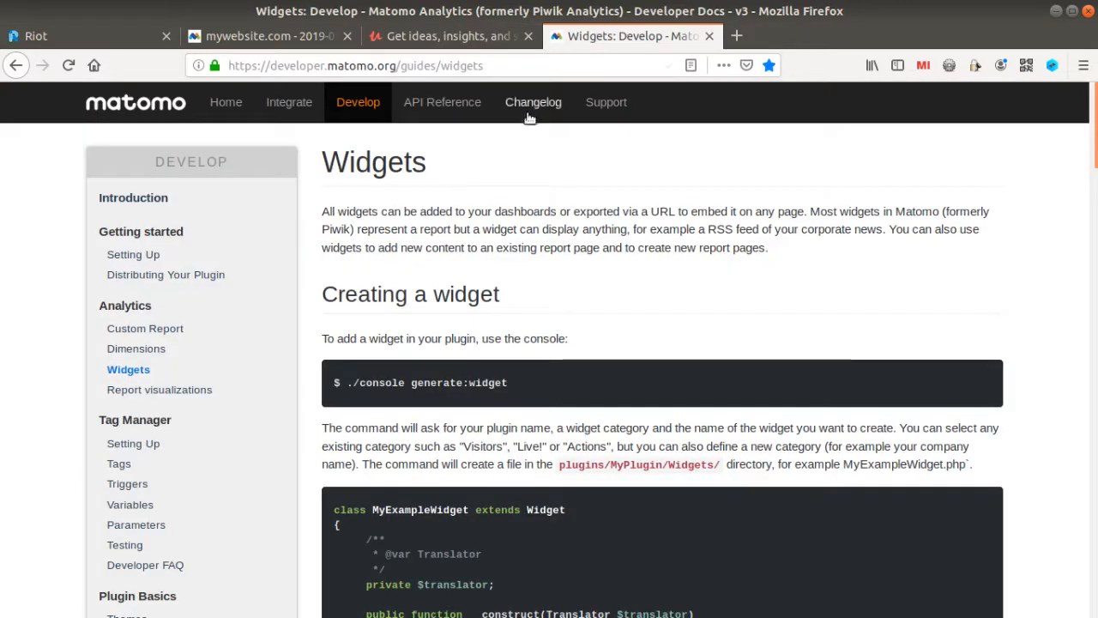
mouse_move(519, 271)
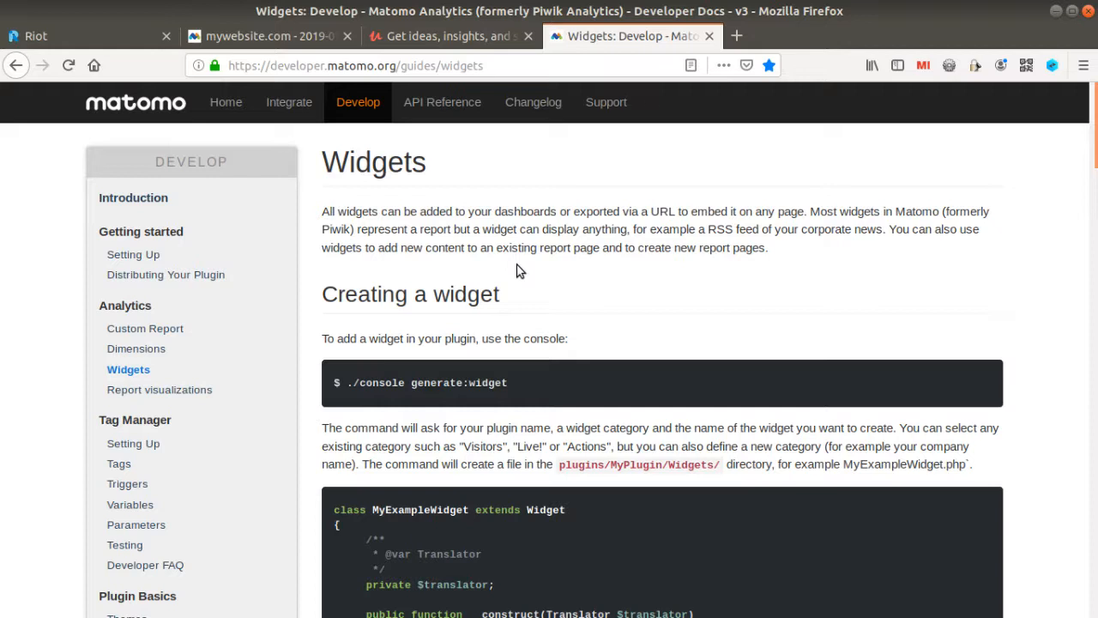
mouse_move(518, 295)
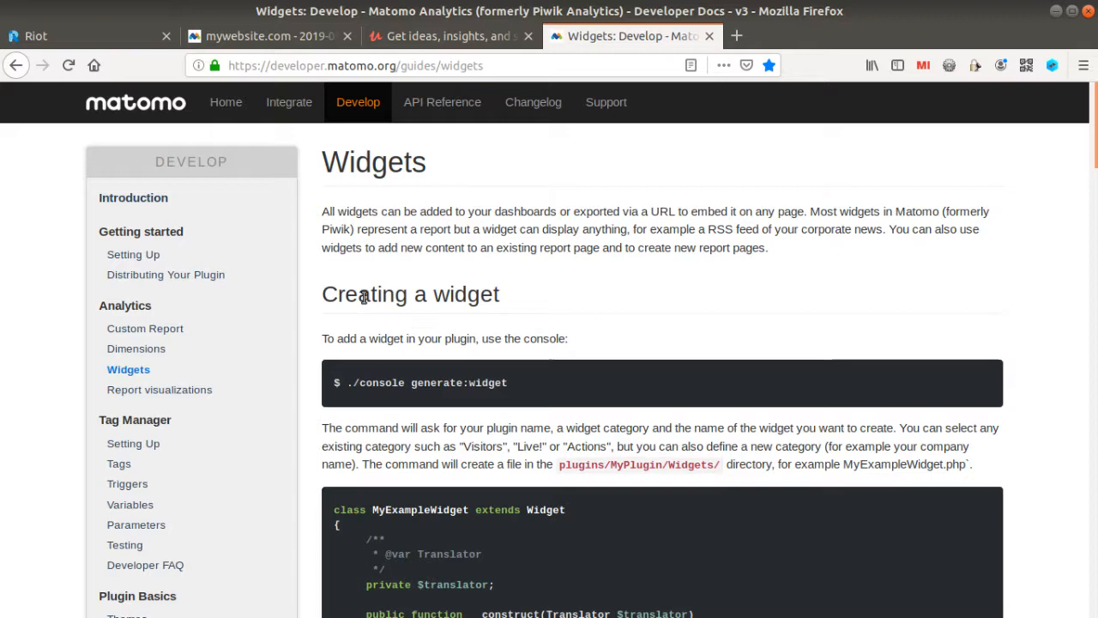
- Return to the mywebsite.com Matomo tab and review the Competition dashboard's RSS widgets
left_click(257, 36)
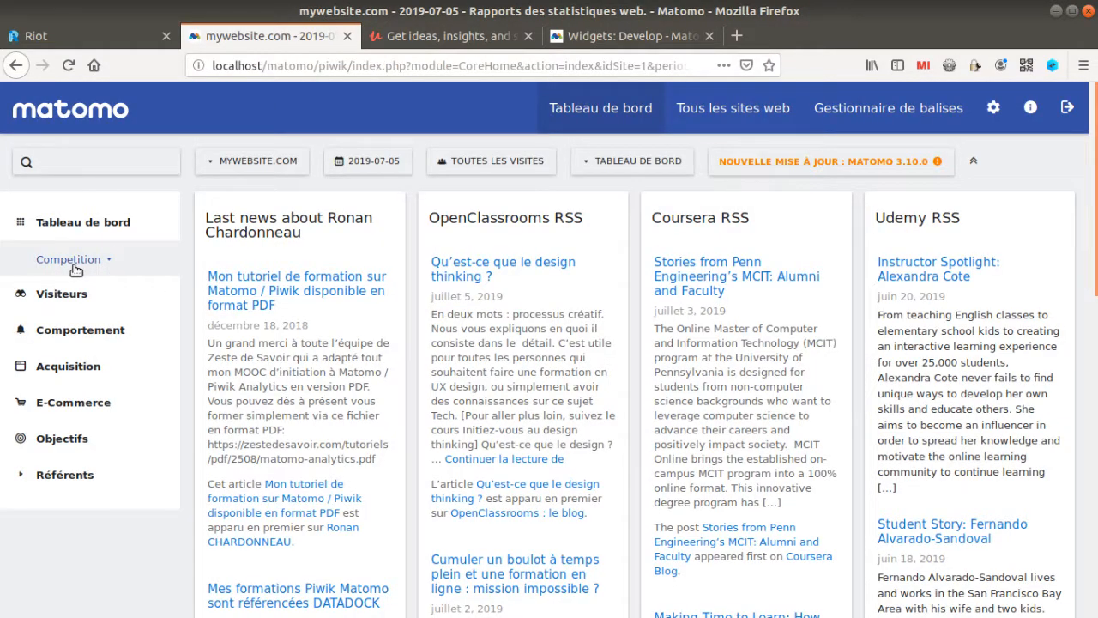
mouse_move(66, 273)
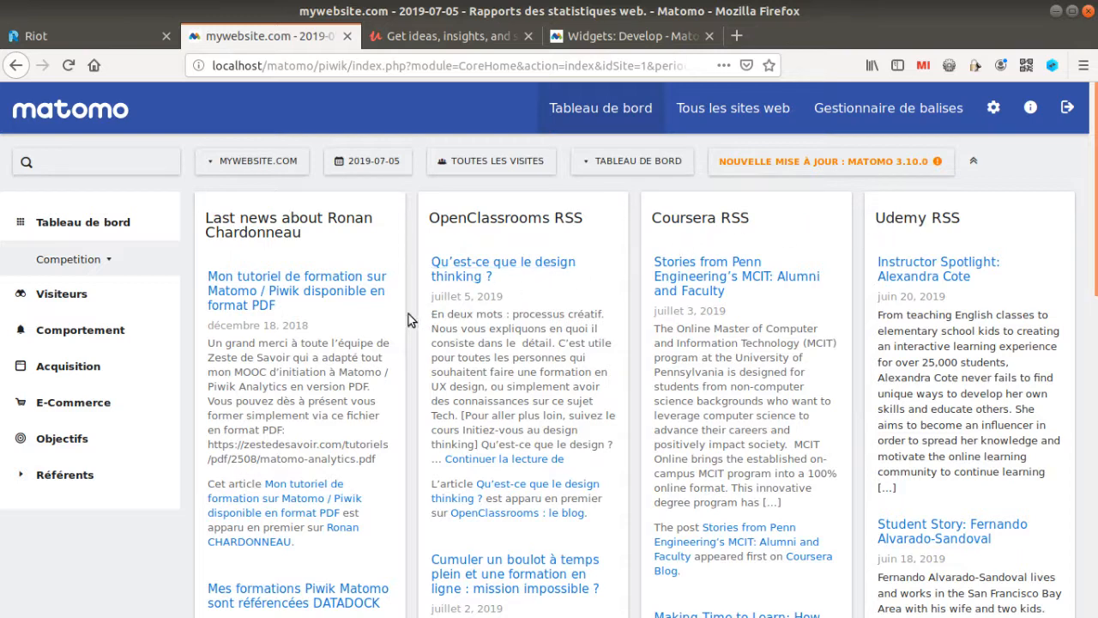
mouse_move(386, 350)
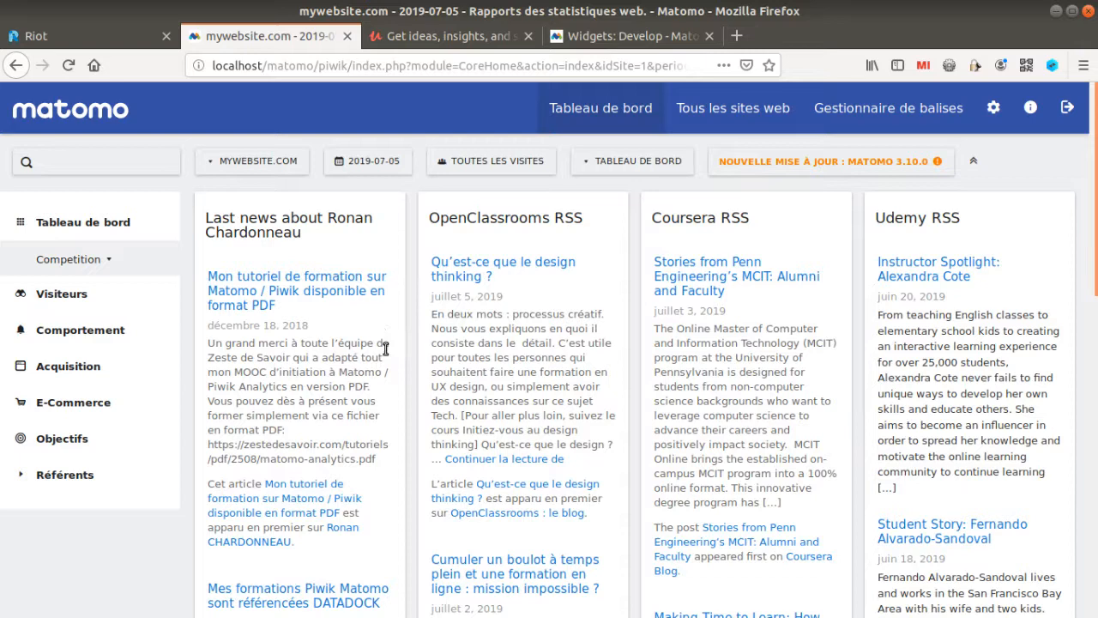
mouse_move(913, 249)
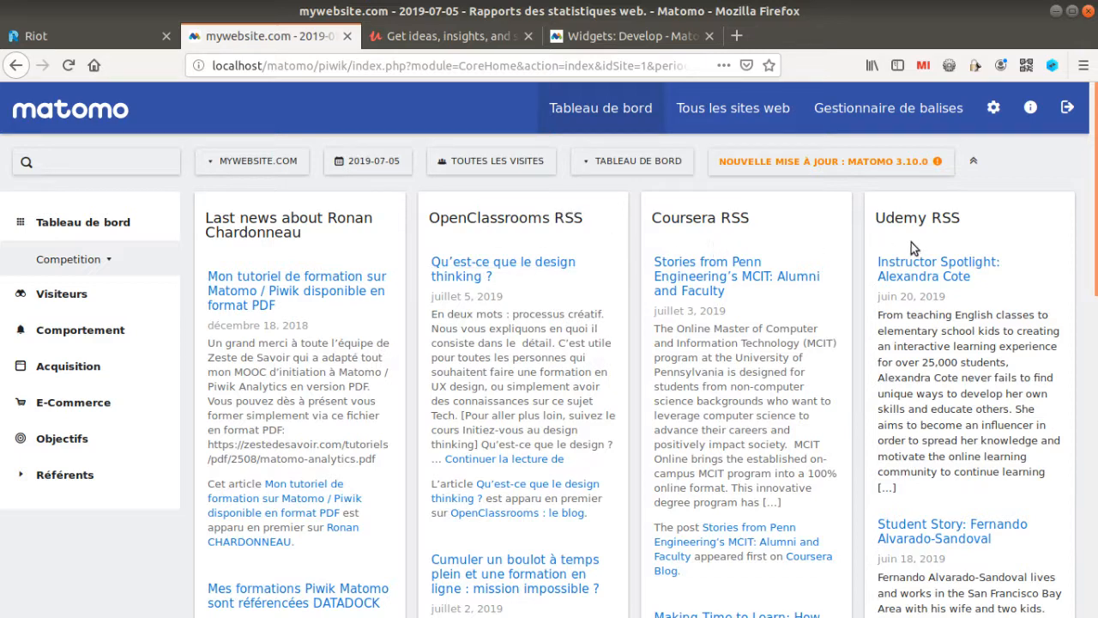
mouse_move(295, 290)
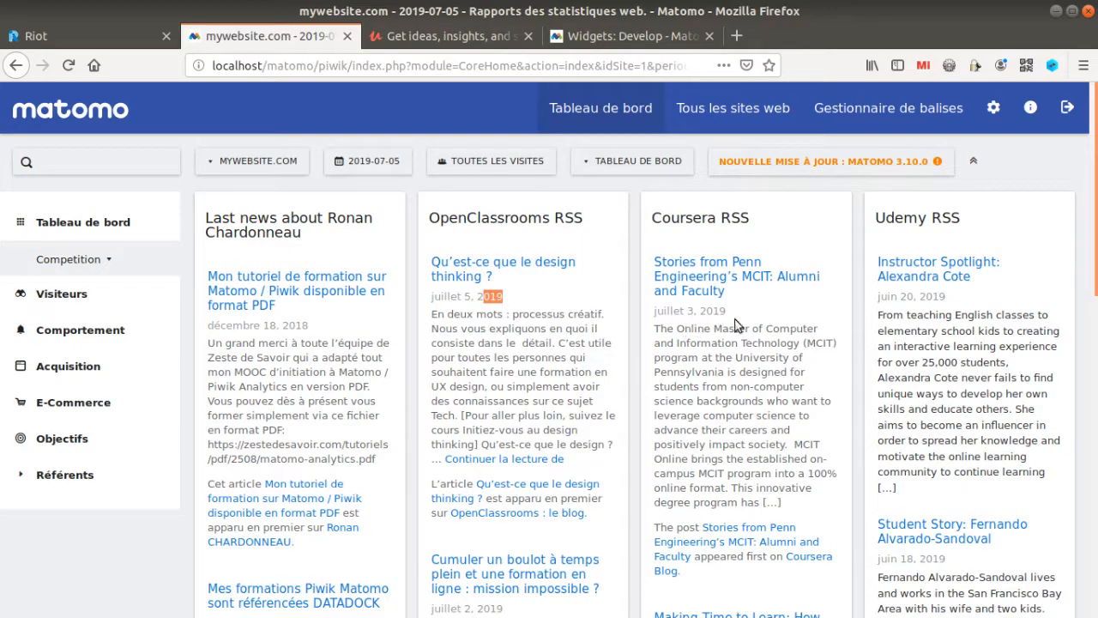
scroll("down", 3)
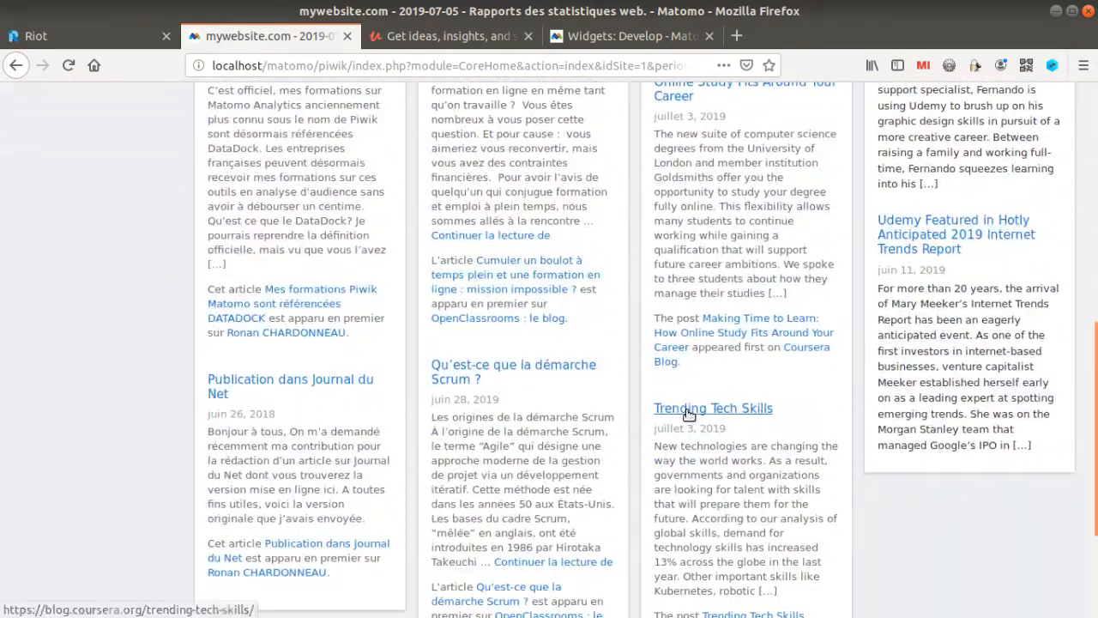
scroll("up", 3)
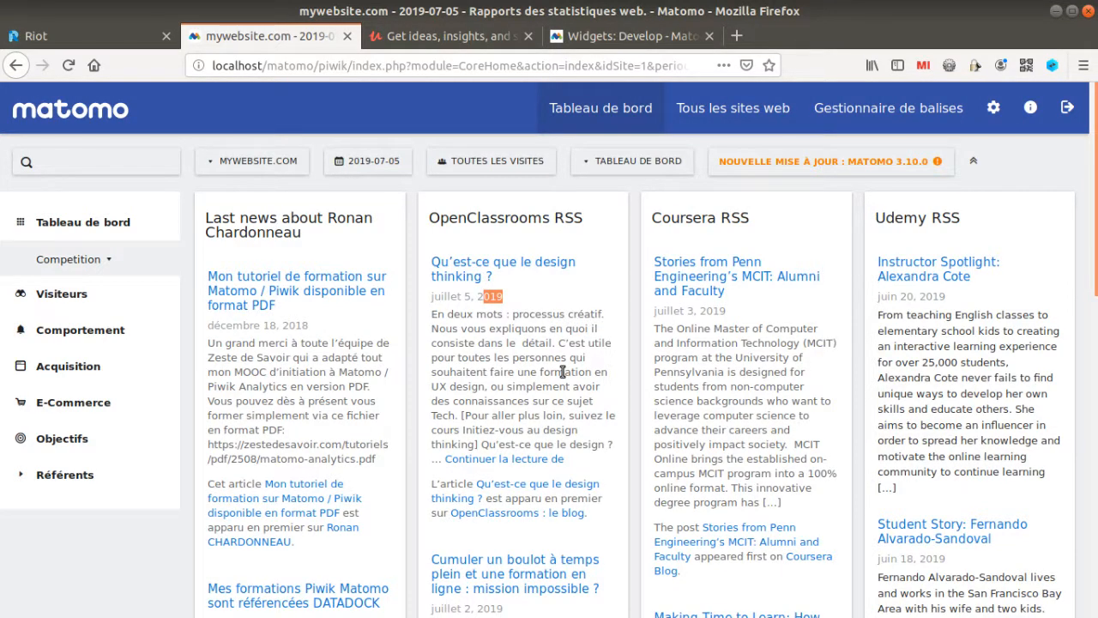
mouse_move(533, 387)
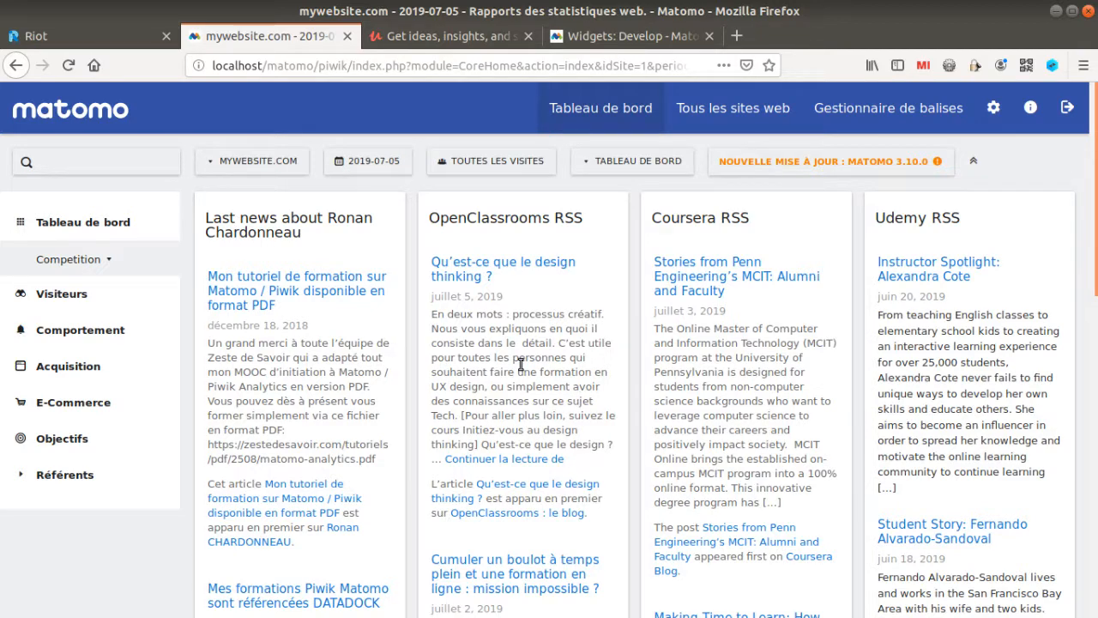
mouse_move(669, 216)
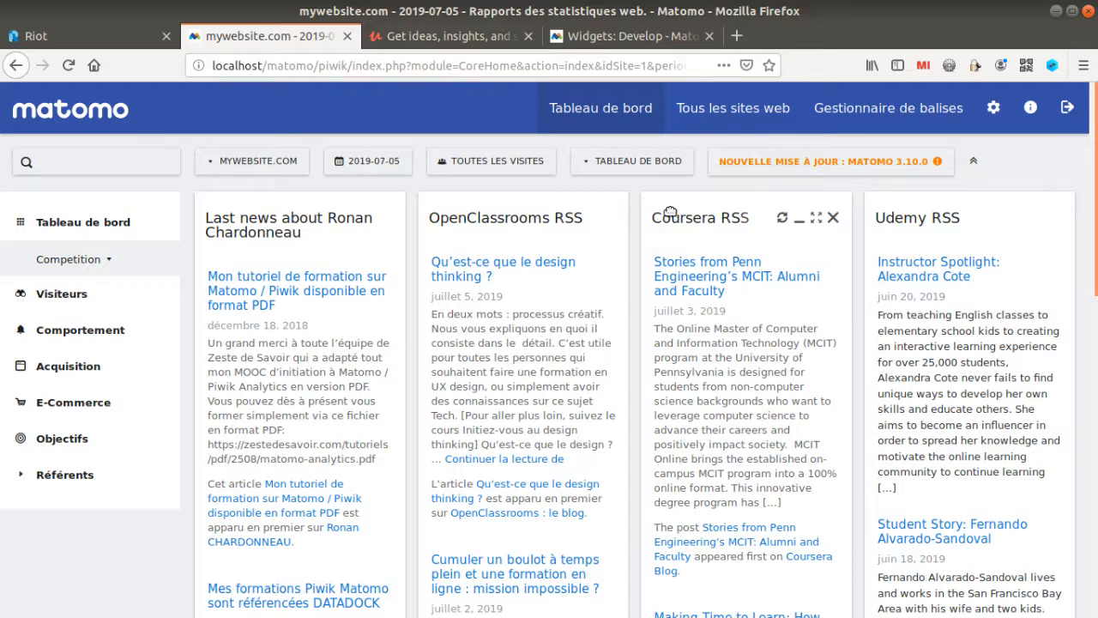
left_click(631, 162)
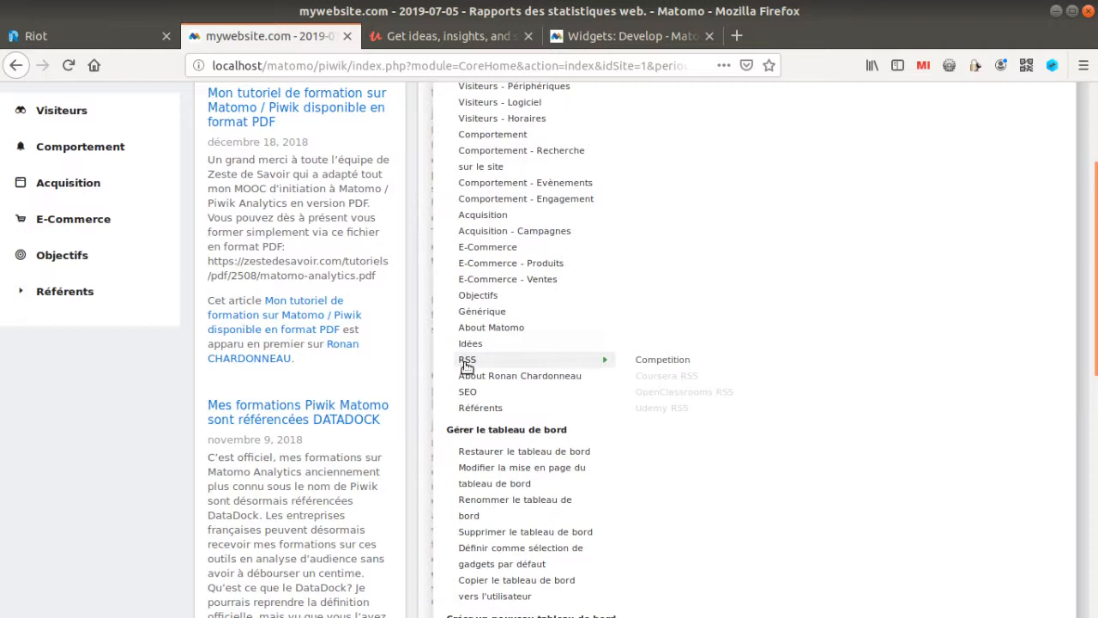
mouse_move(473, 364)
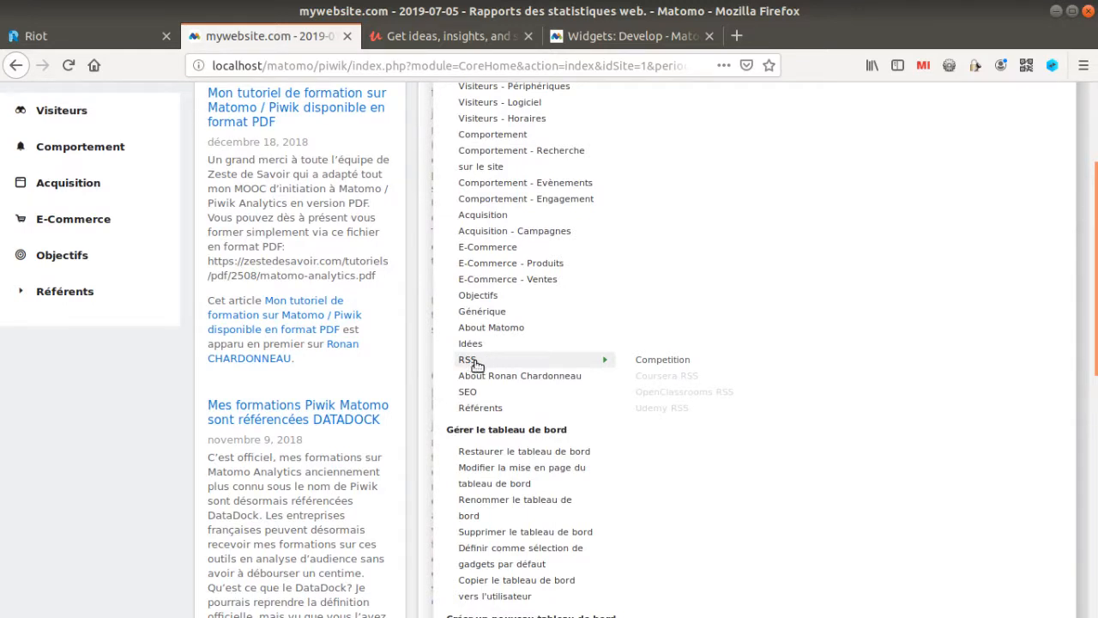
mouse_move(600, 361)
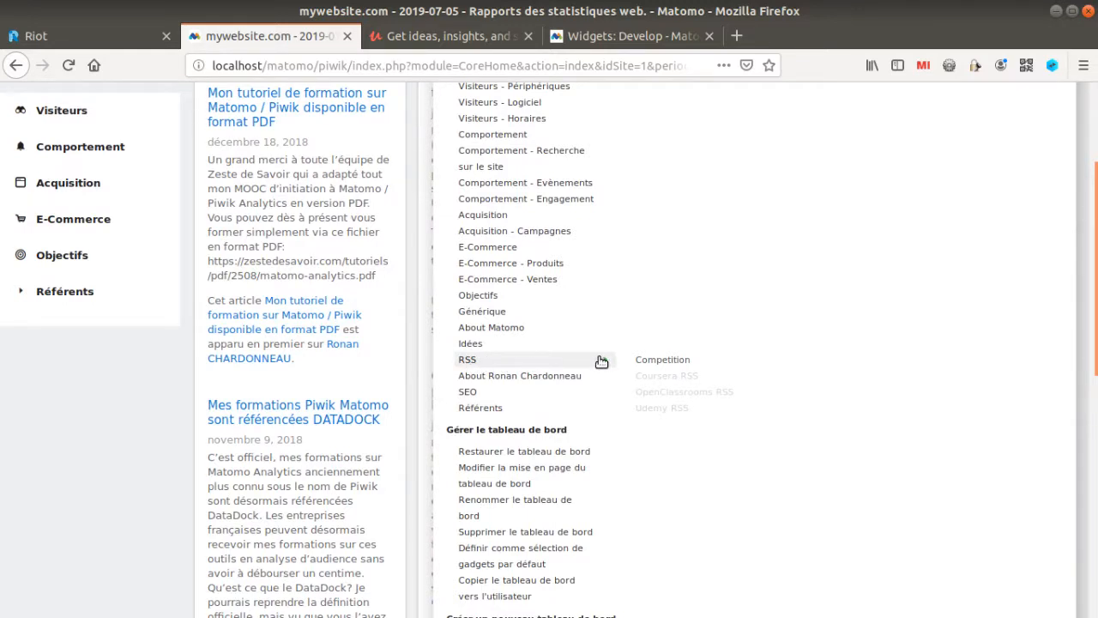
mouse_move(599, 353)
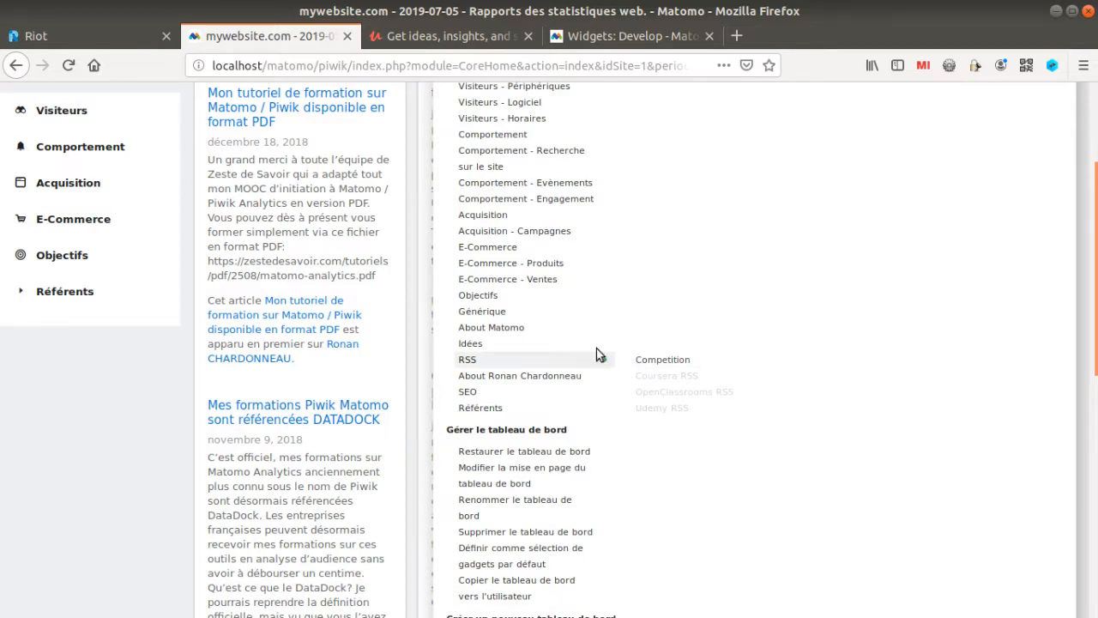
mouse_move(491, 326)
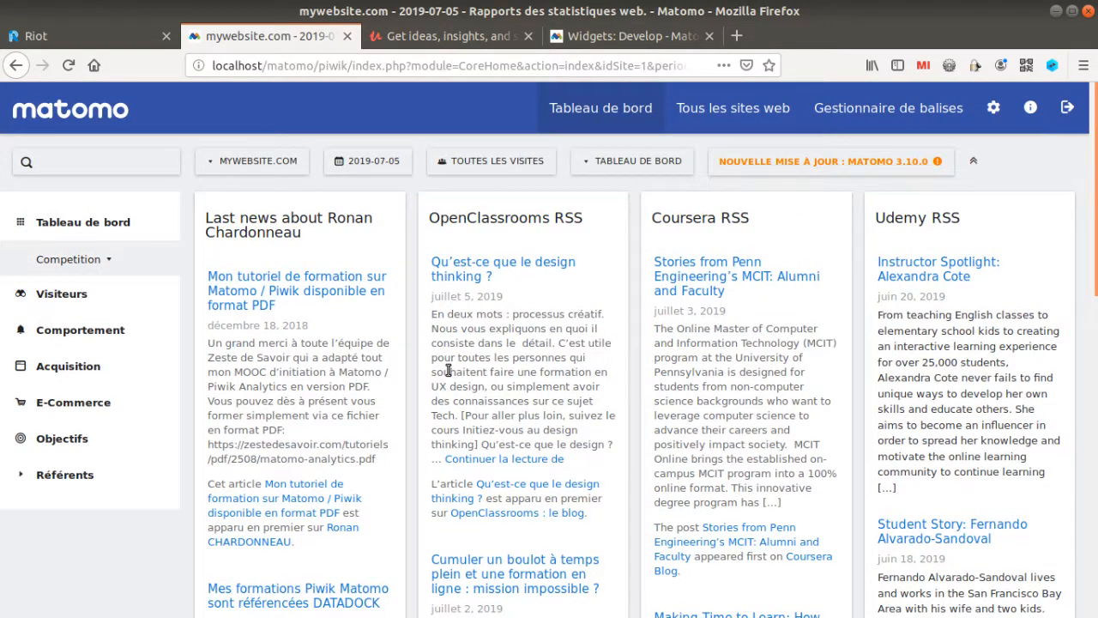
- Bring up the terminal and cd into the RssWidget plugin's Widgets folder
key("alt+Tab")
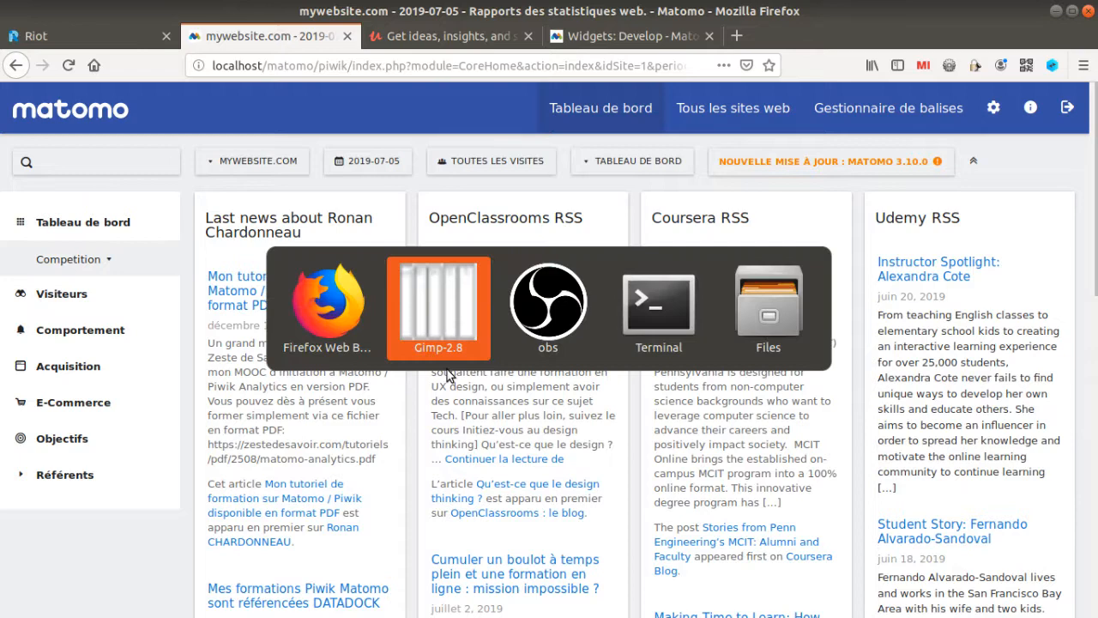
left_click(659, 309)
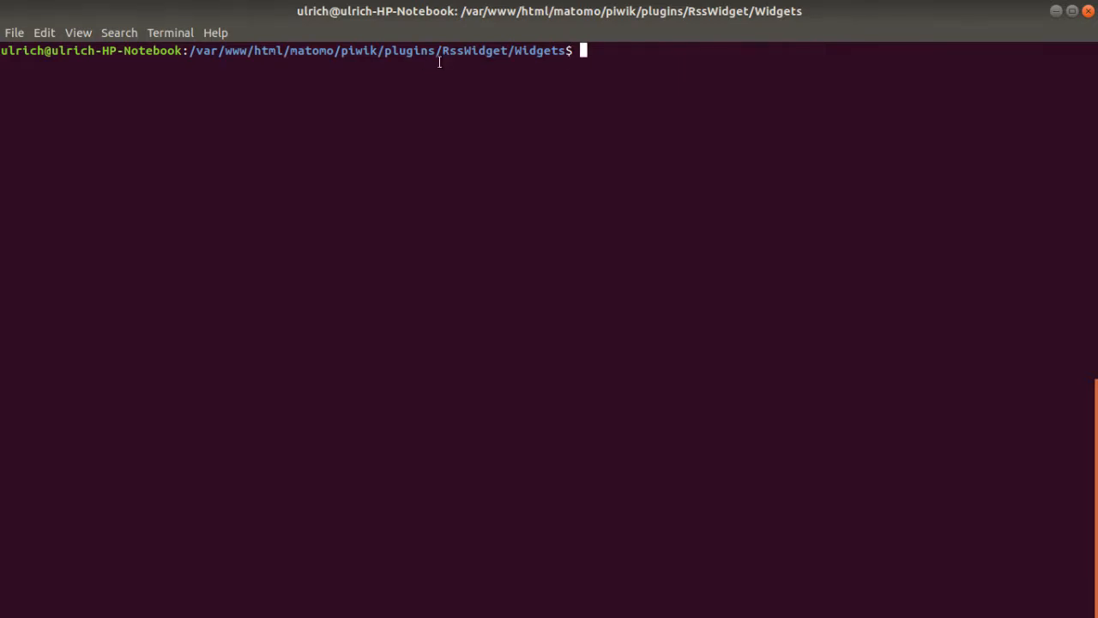
mouse_move(446, 51)
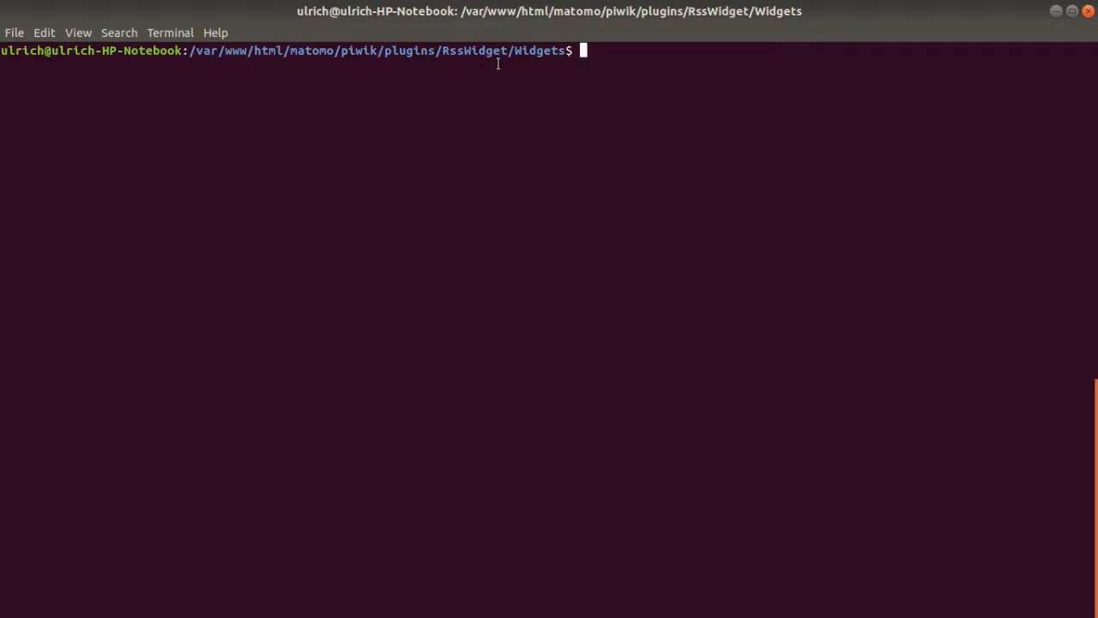
type("cd")
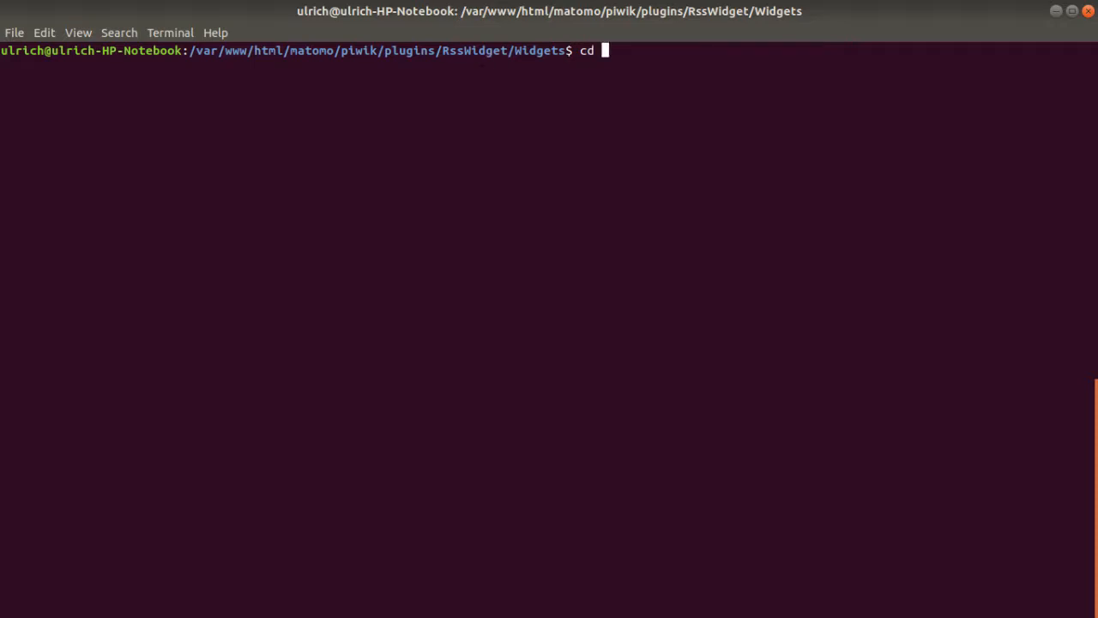
key("Return")
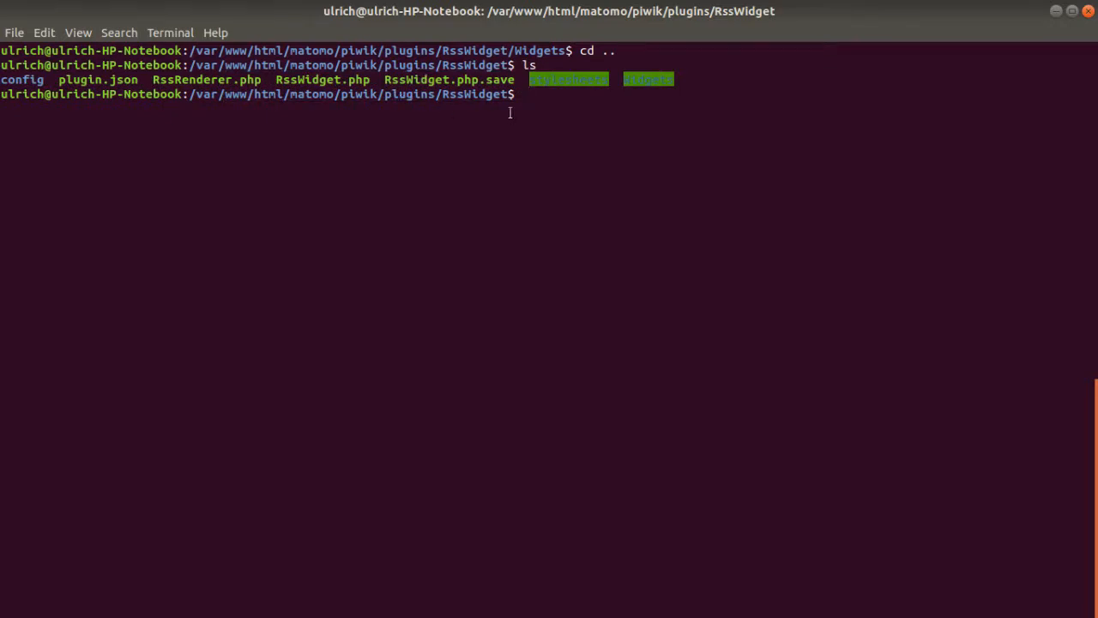
double_click(649, 79)
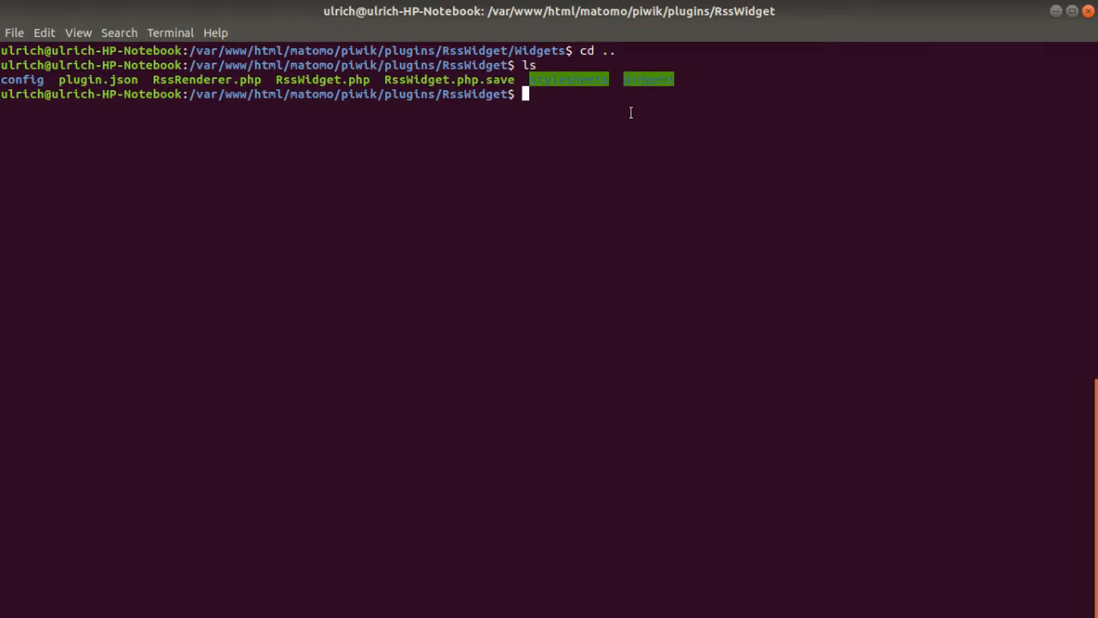
type("cd Widgets/")
type("ls")
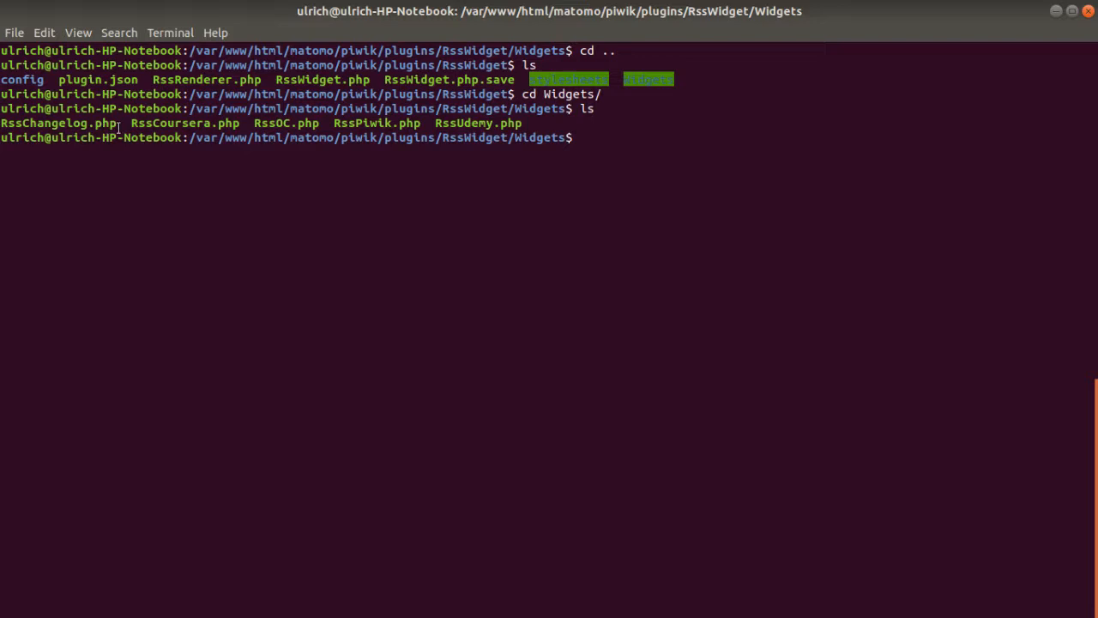
- Copy RssPiwik.php to RssFake.php with sudo cp and start editing the new file
double_click(58, 124)
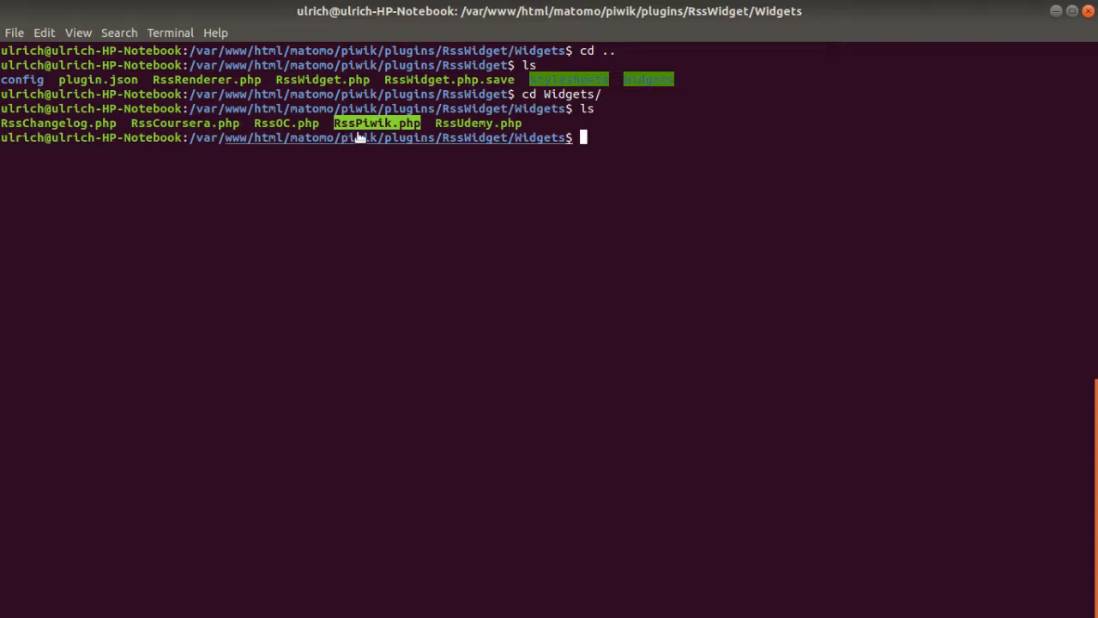
type("sudo")
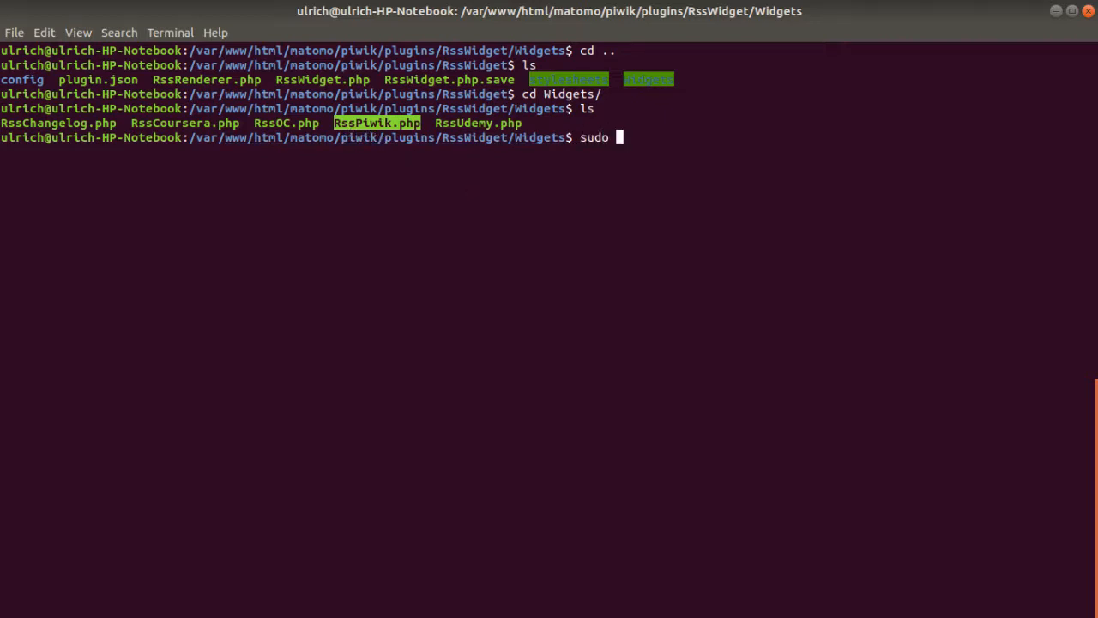
type("cp Rss")
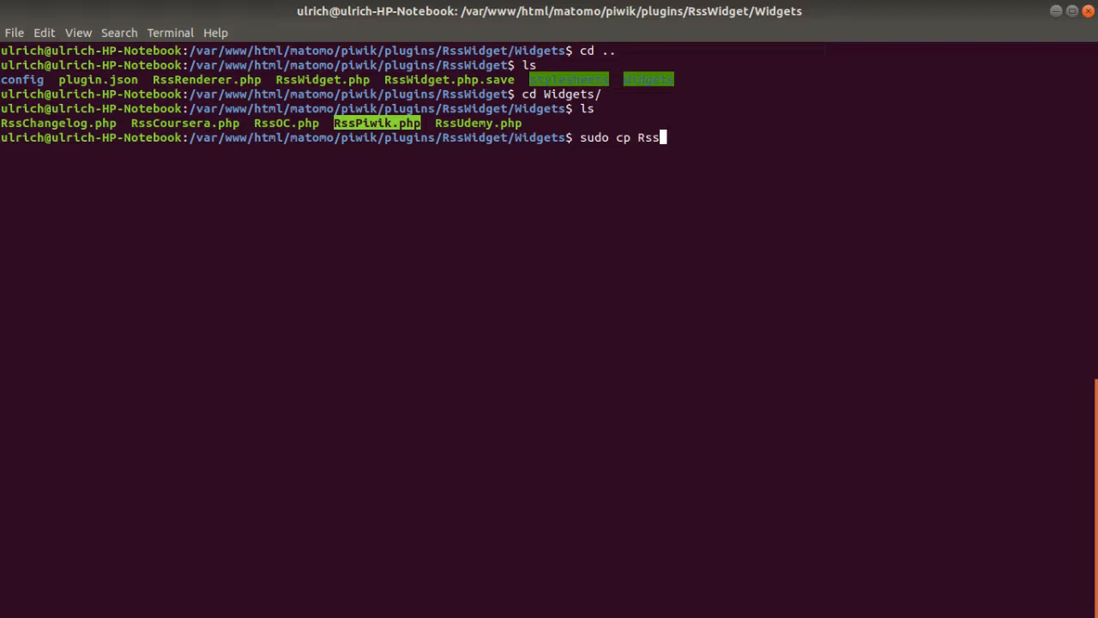
type("Piwi")
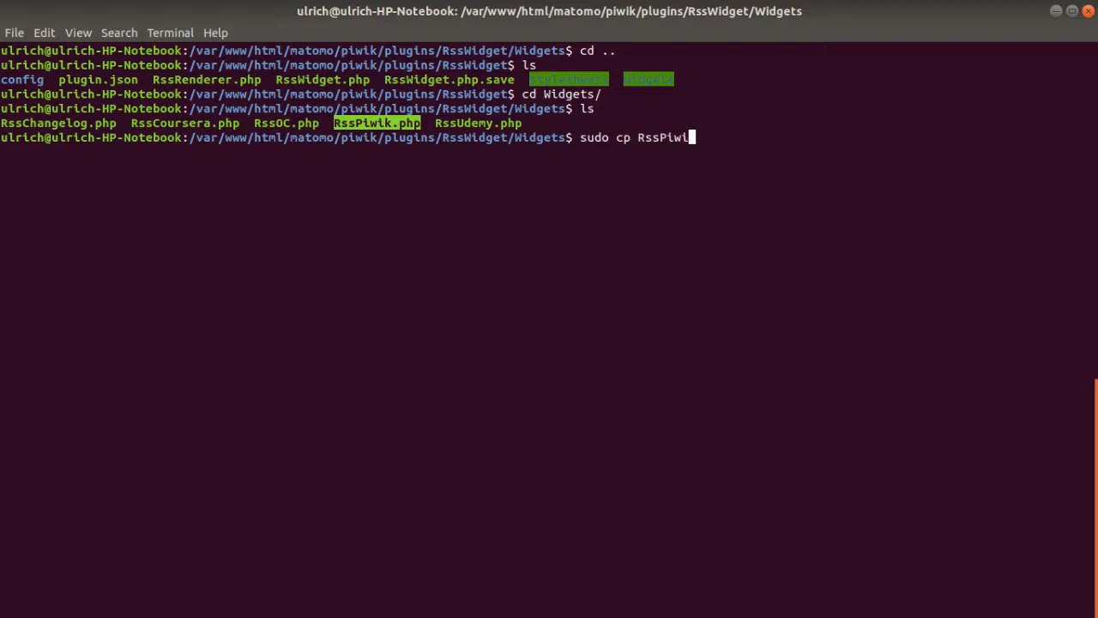
type(".php")
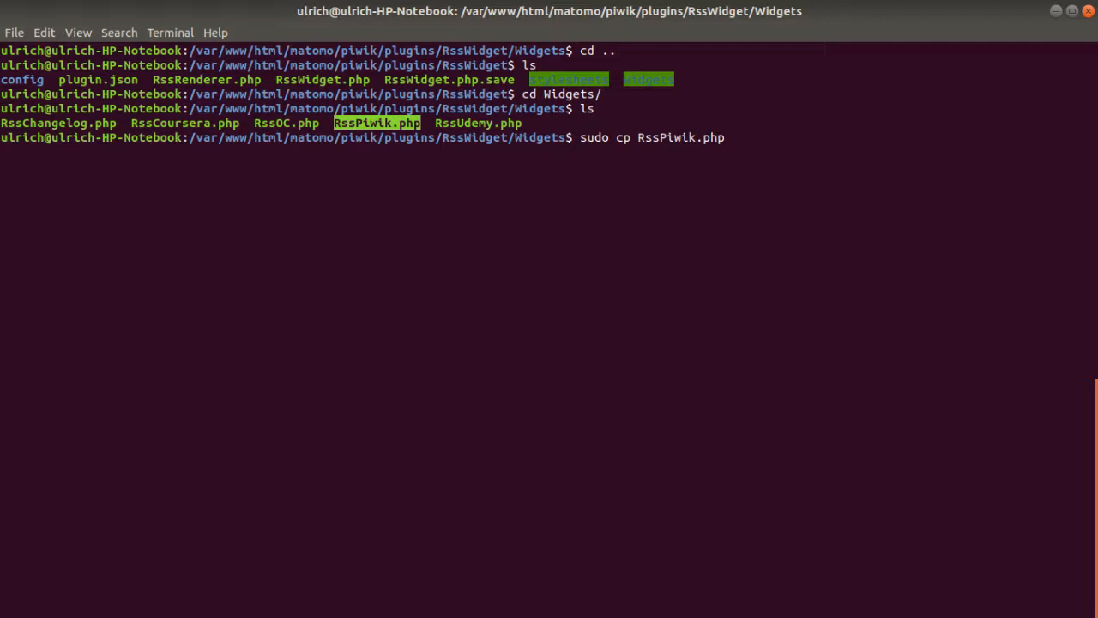
type("Rss")
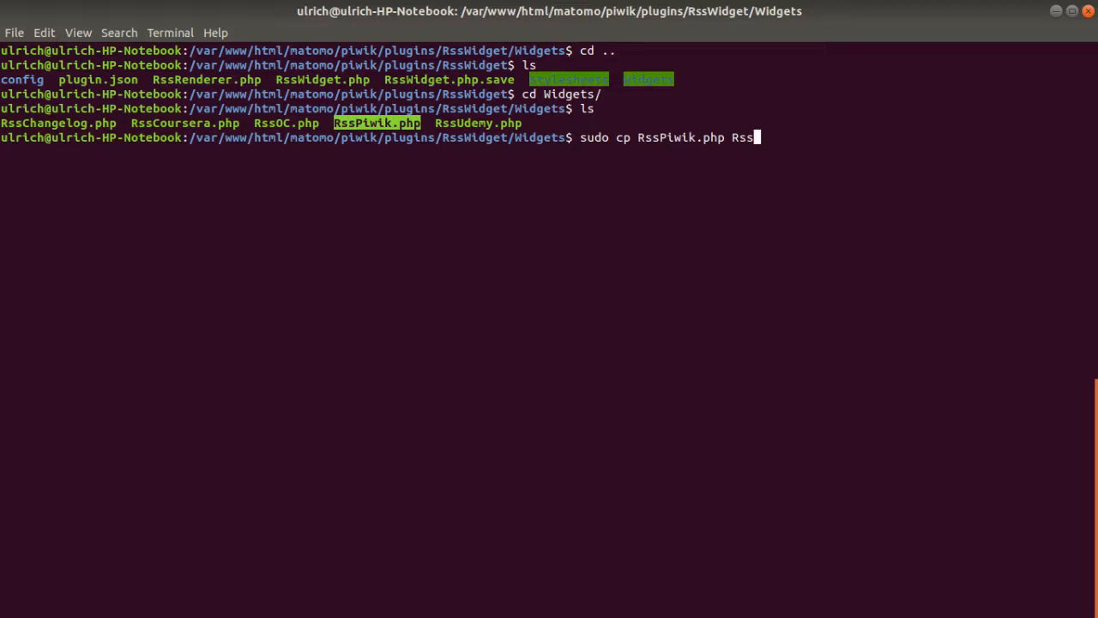
type("Fake.php")
type("sudo nano")
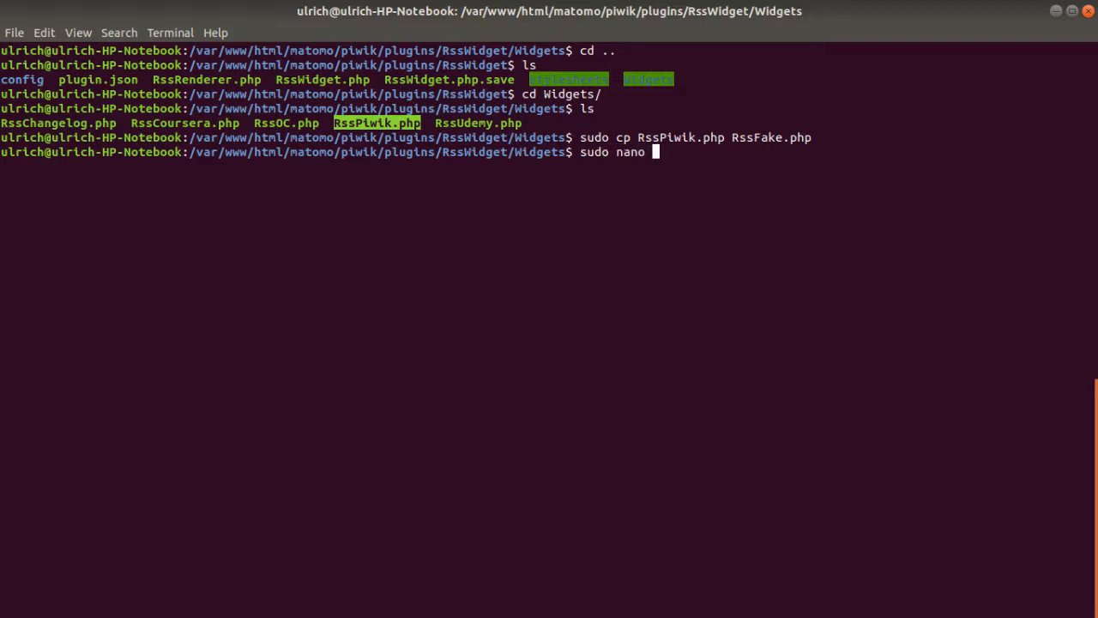
type("RssF")
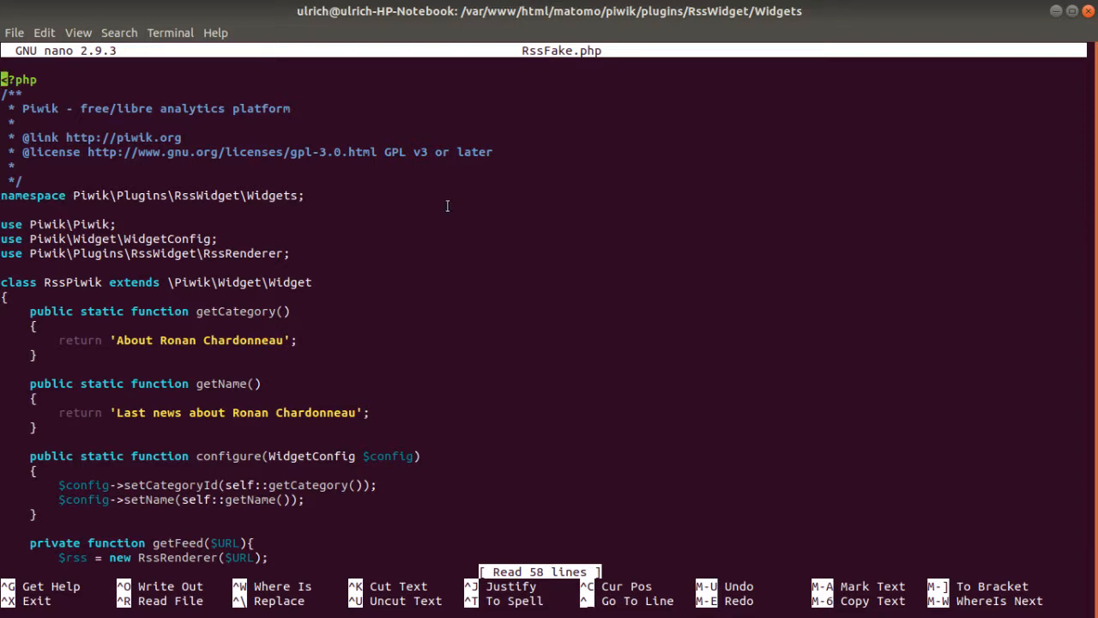
mouse_move(261, 353)
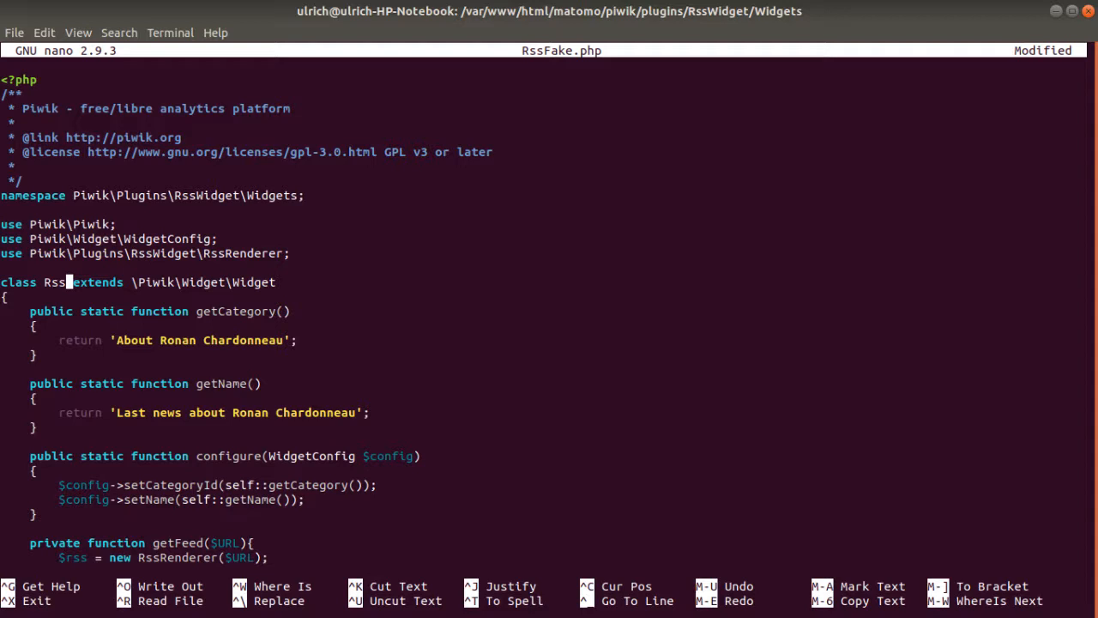
- Rename the class to RssFake and make getCategory() return 'RSS'
type("Fake")
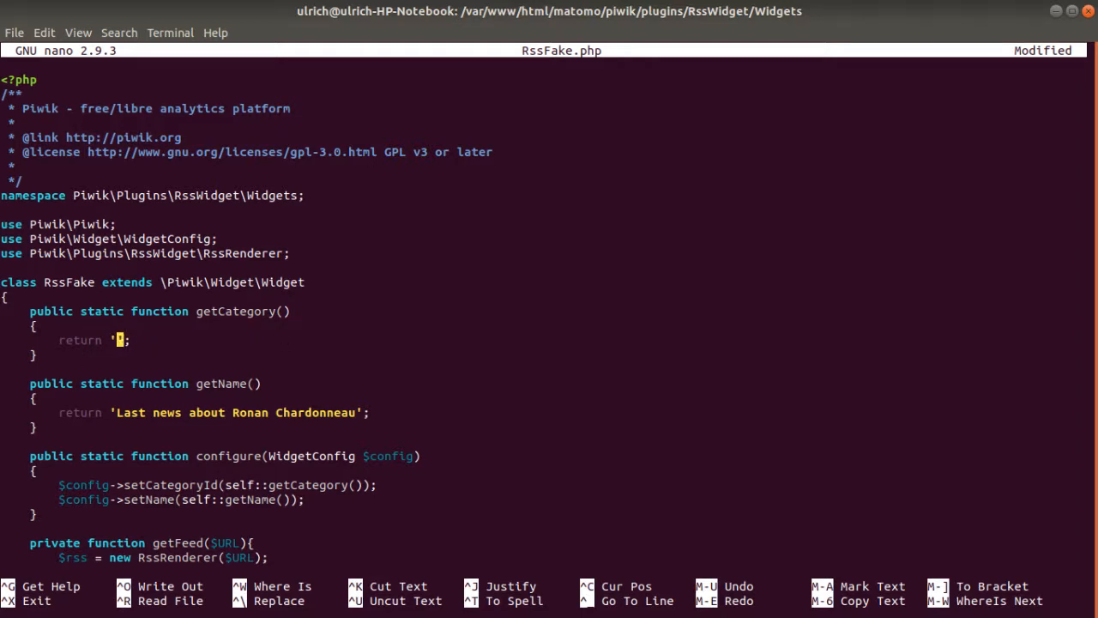
type("RSS")
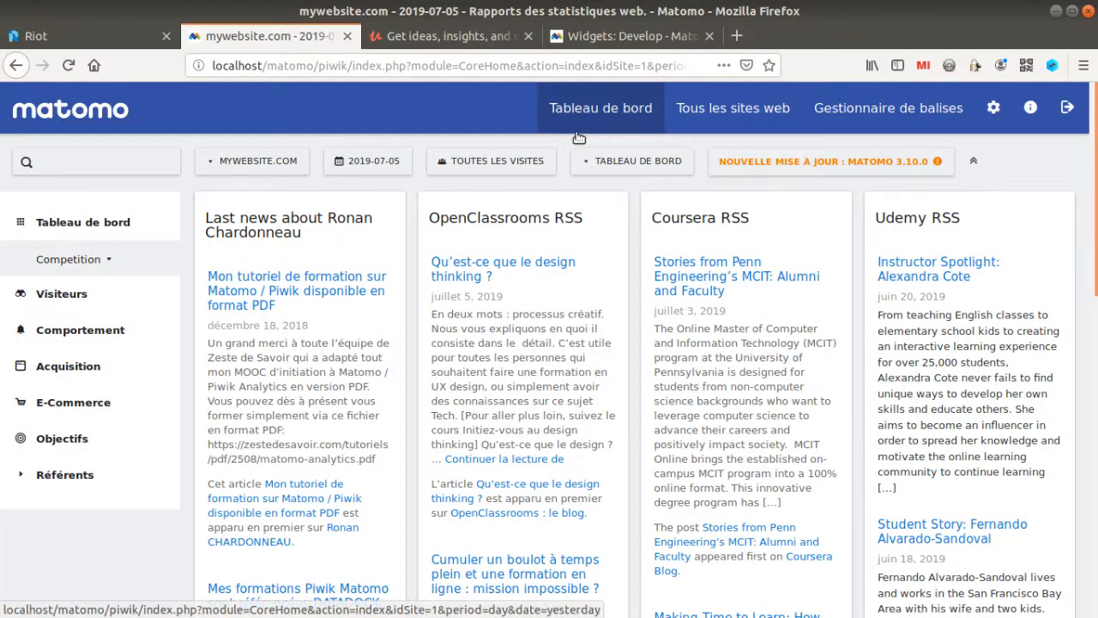
- Check the dashboard's RSS widget list, then find the matomo.org/blog RSS feed address in a new tab
left_click(638, 161)
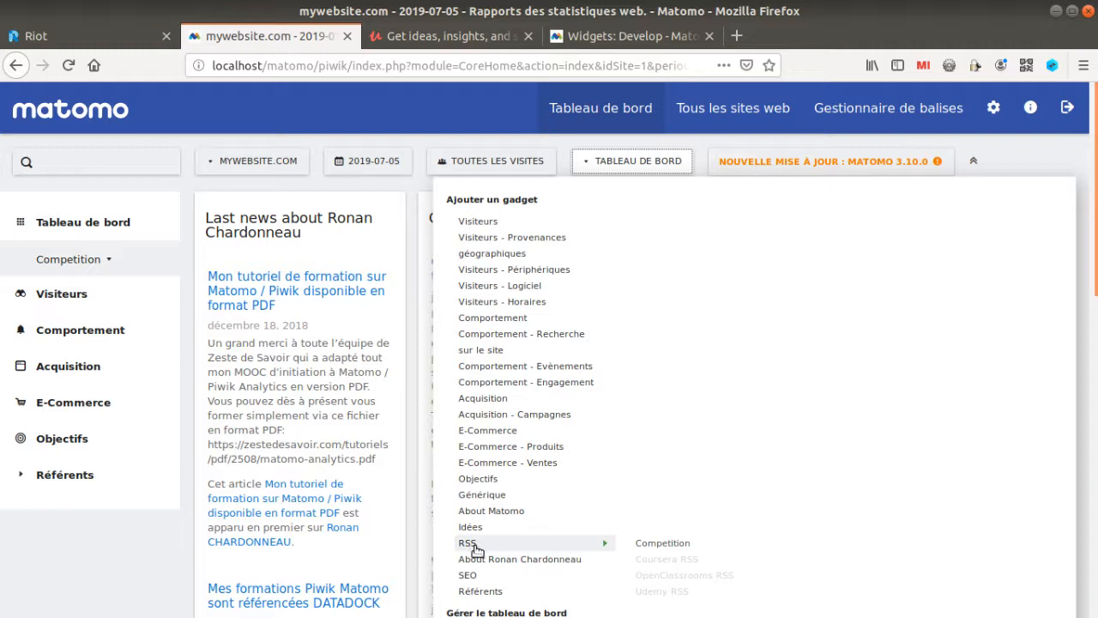
mouse_move(661, 559)
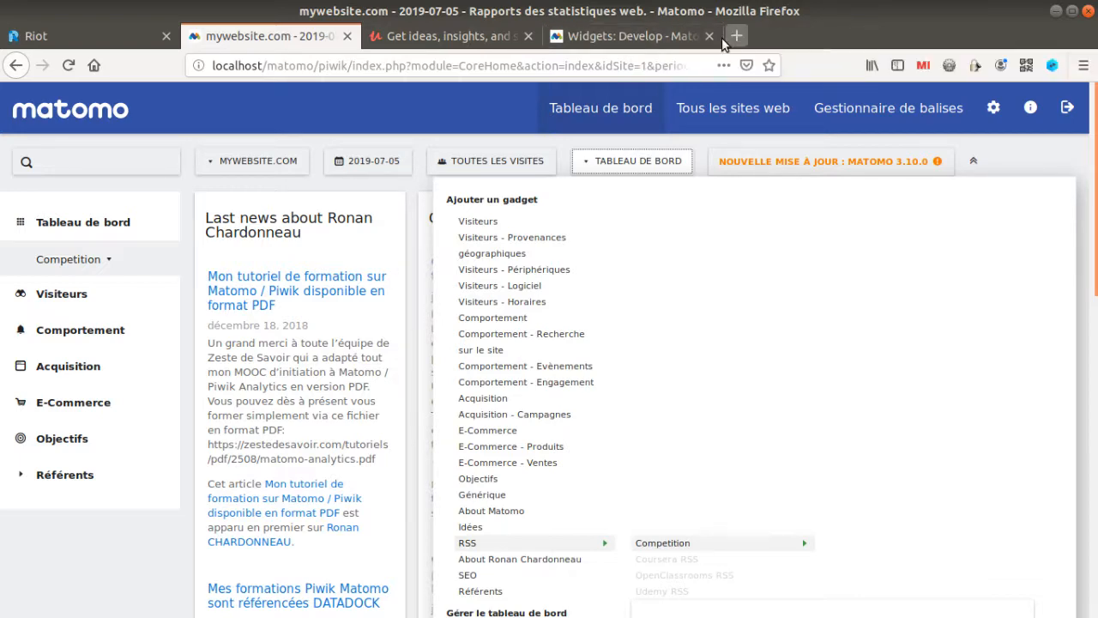
left_click(626, 36)
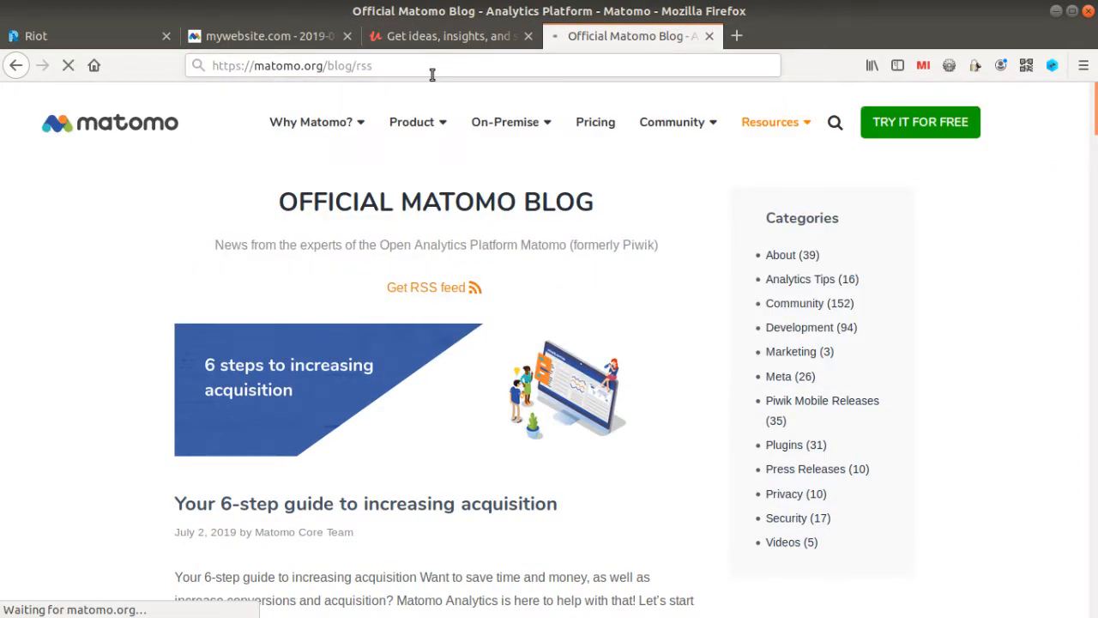
left_click(426, 286)
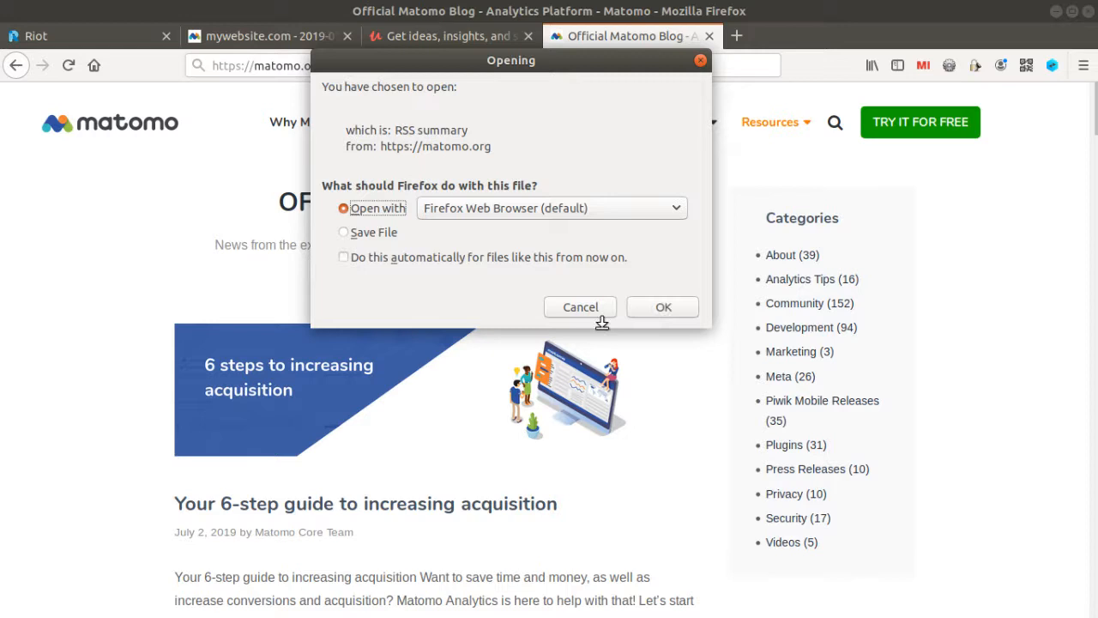
left_click(580, 305)
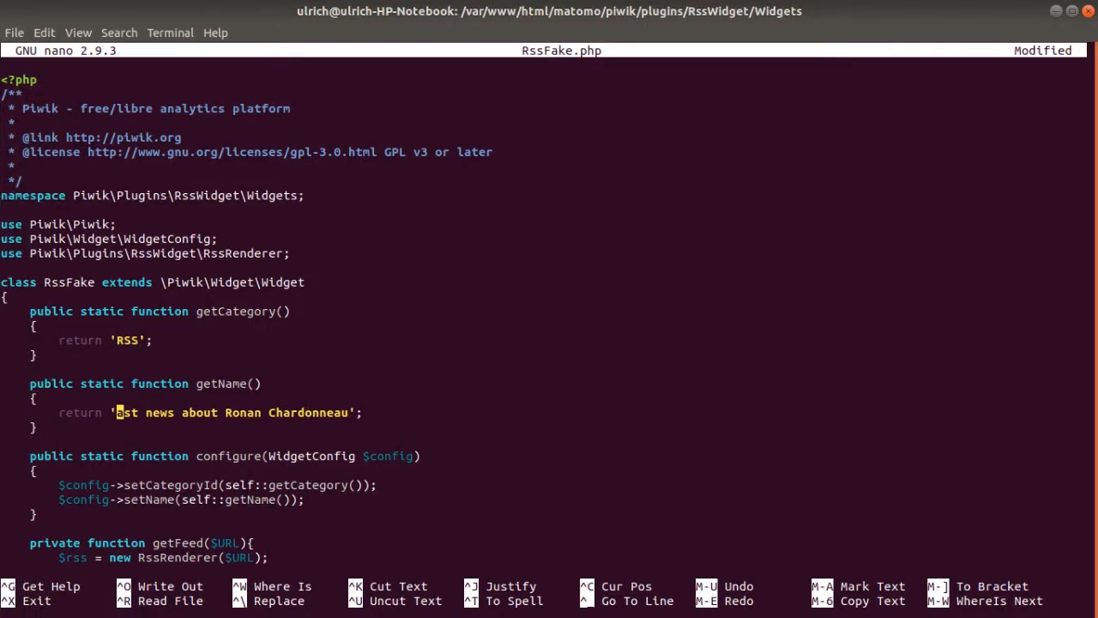
- Name the widget 'Matomo Blog' and set its feed URL to matomo.org/blog/rss/
key("Delete")
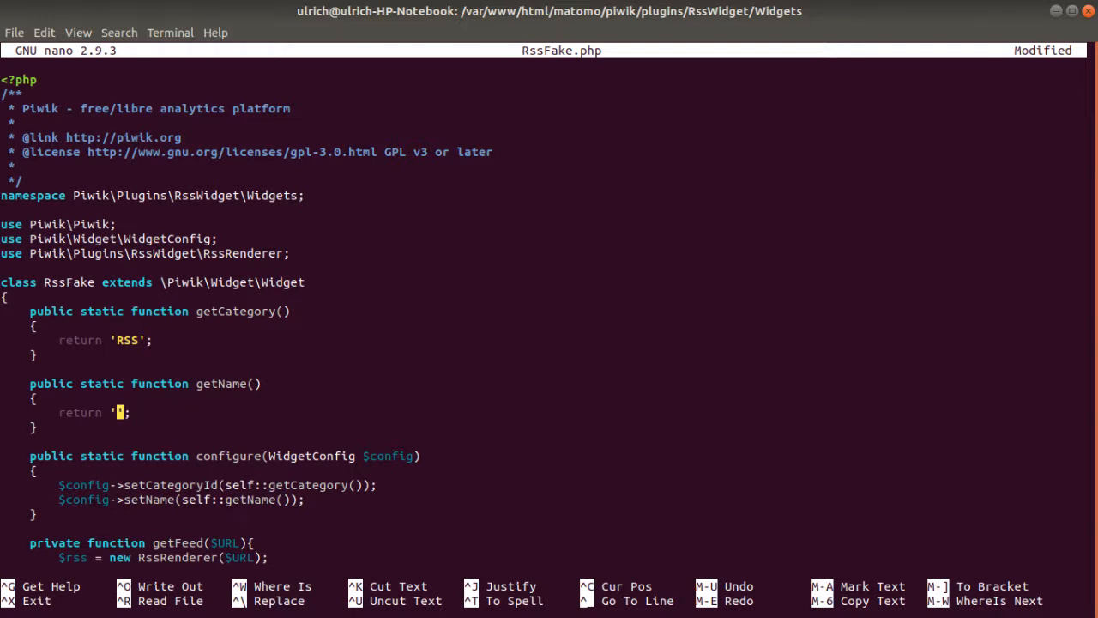
type("Matomo")
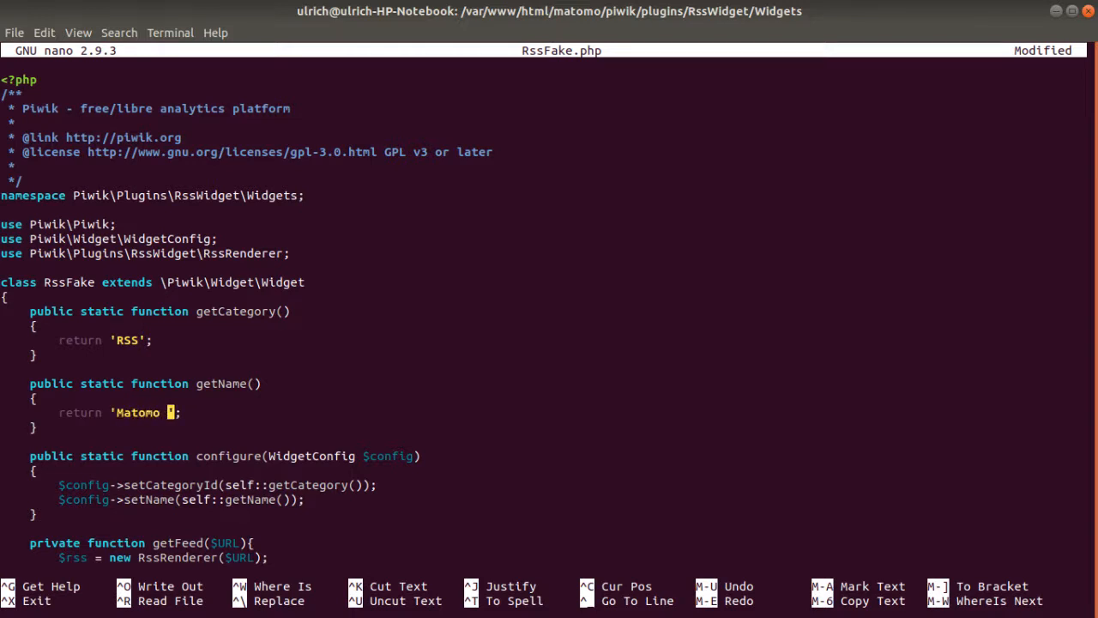
type("Blog")
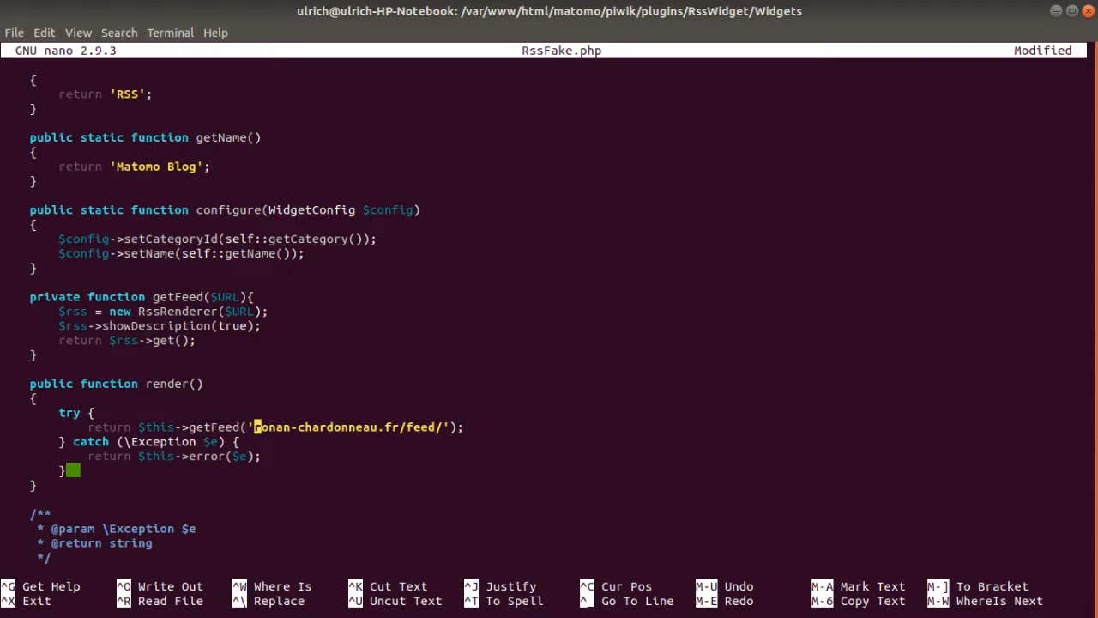
type("matomo.org/blog/rss")
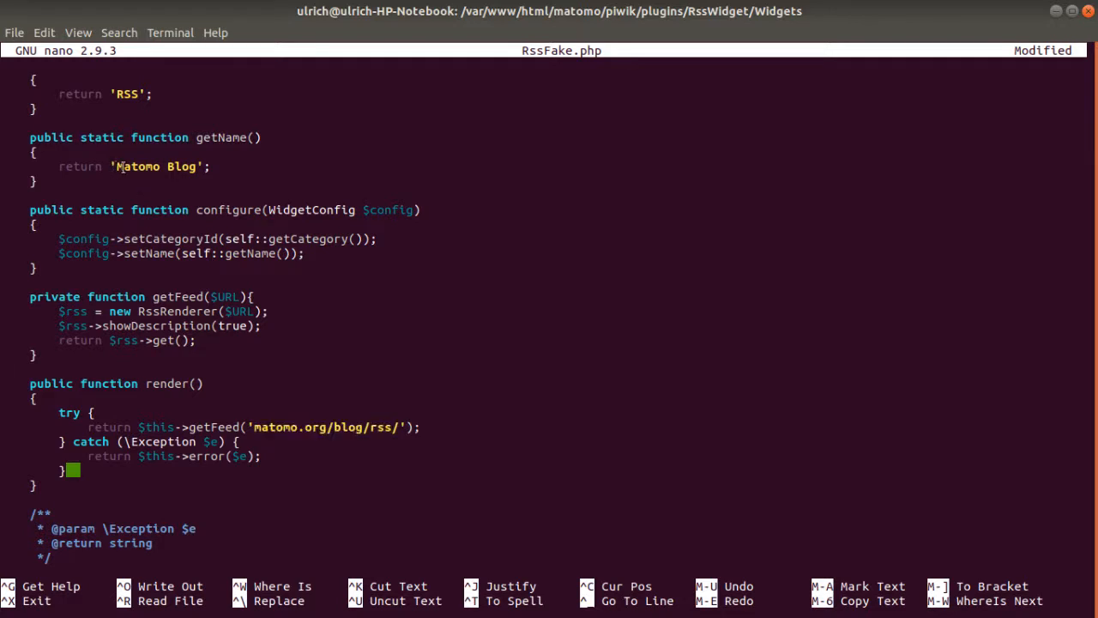
double_click(138, 165)
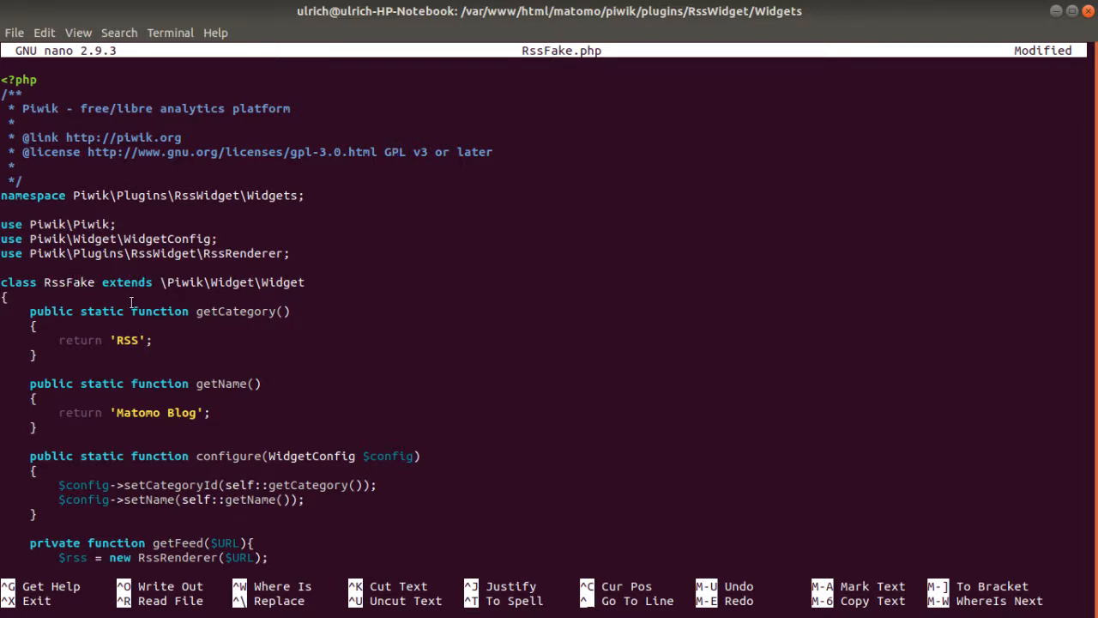
mouse_move(136, 302)
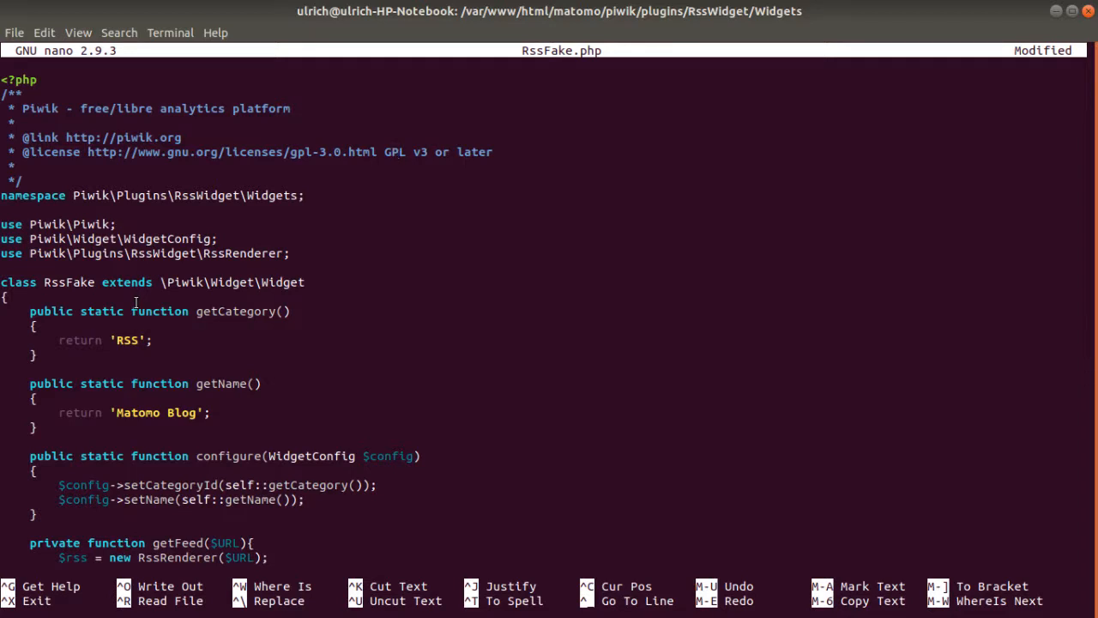
- Save RssFake.php in nano and leave the editor
key("ctrl+o")
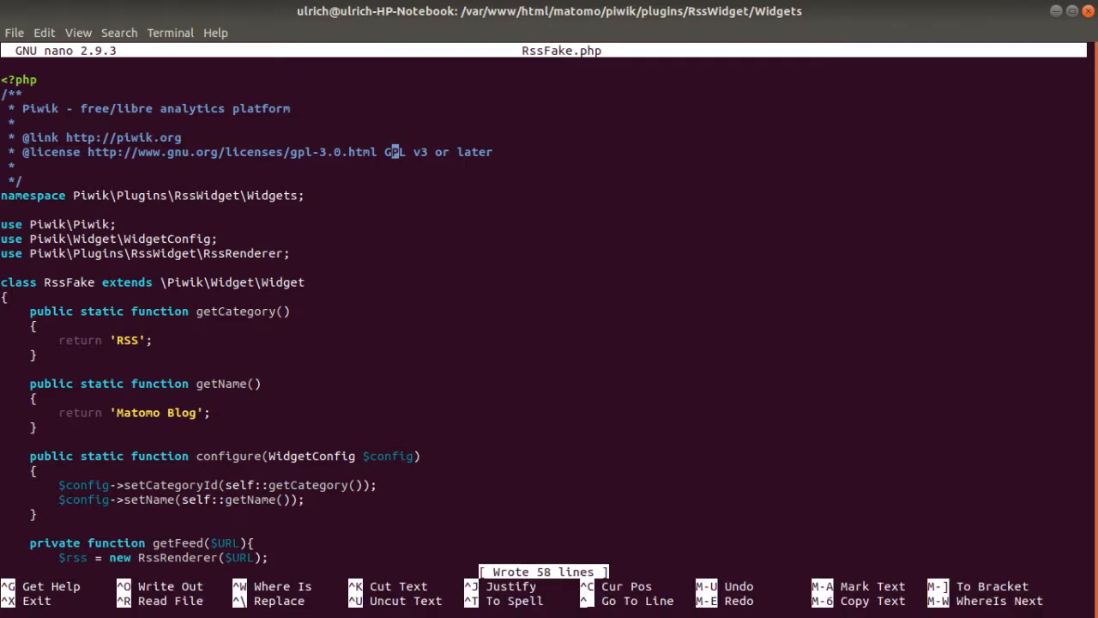
key("ctrl+w")
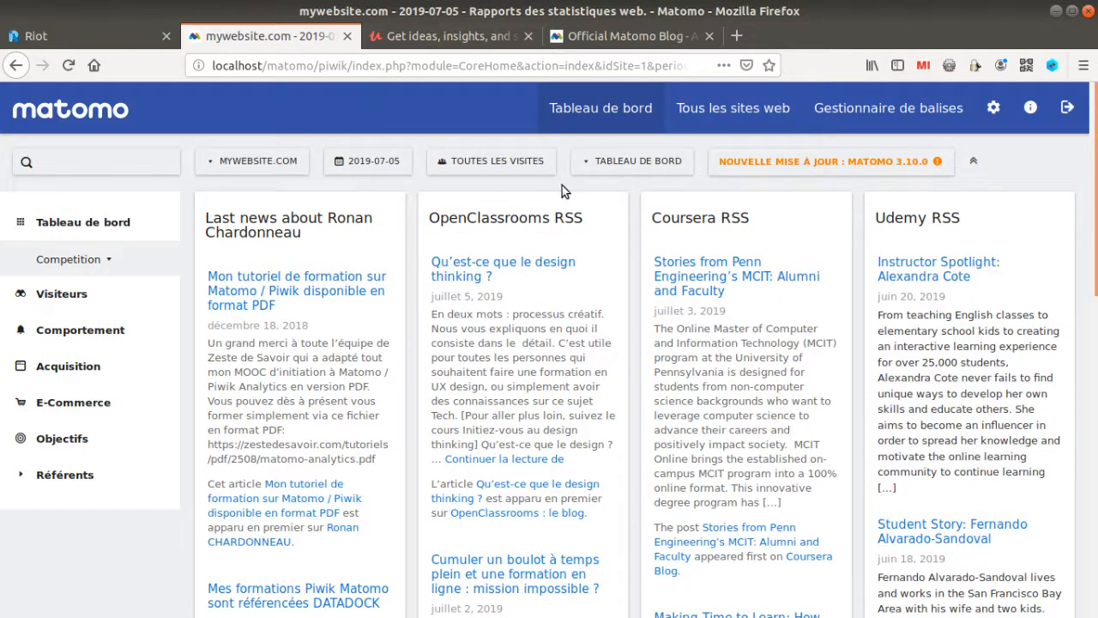
- Add the new Matomo Blog widget from the RSS list to the Competition dashboard and adjust it
left_click(639, 161)
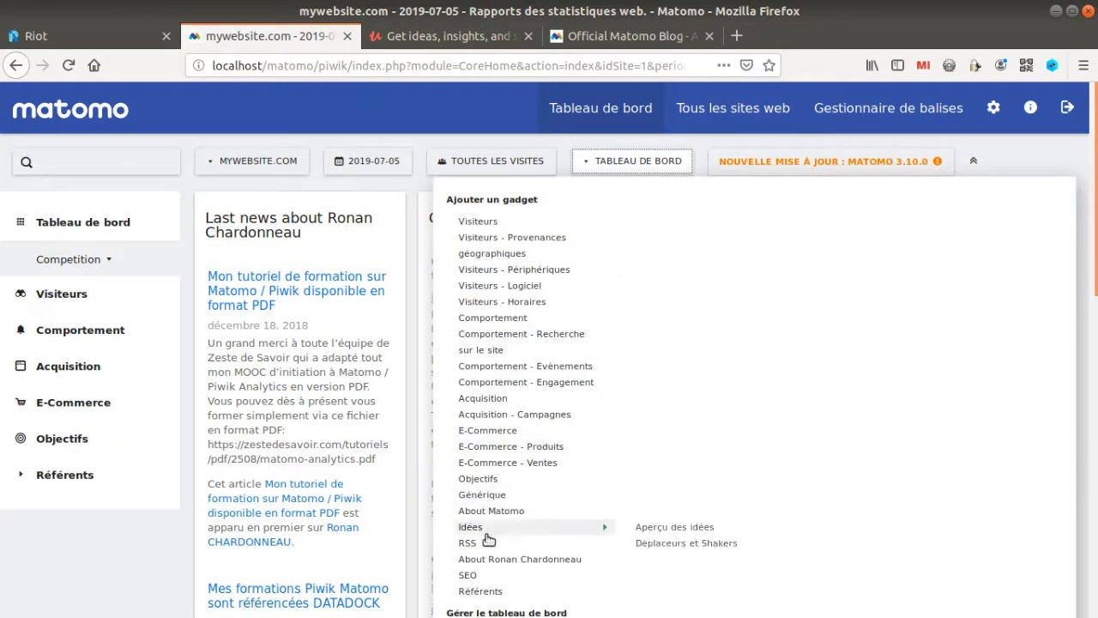
mouse_move(466, 542)
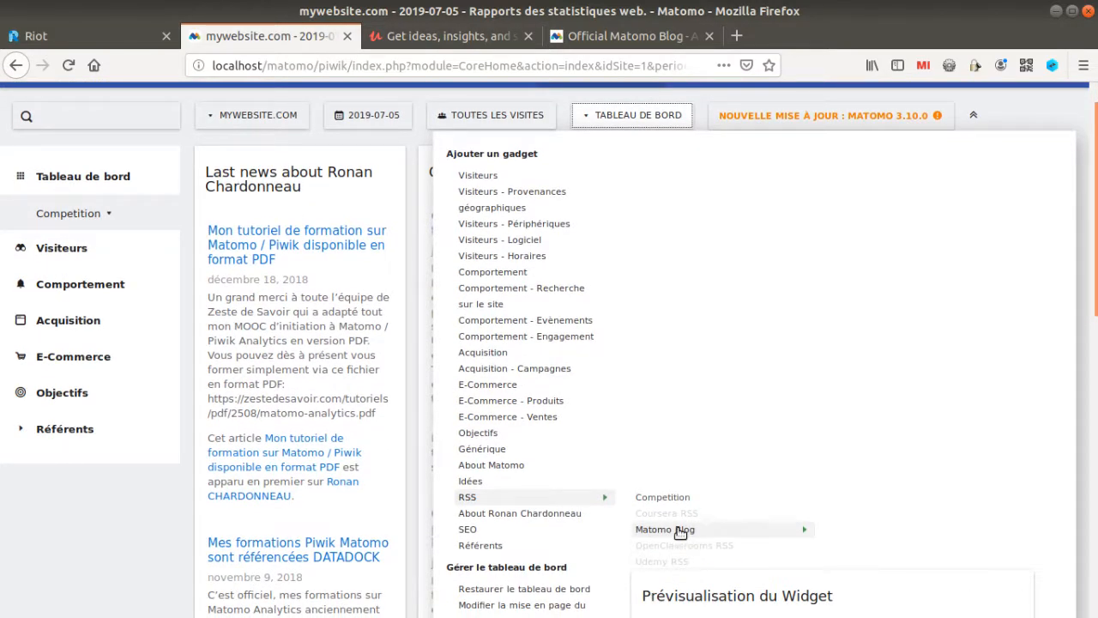
left_click(666, 528)
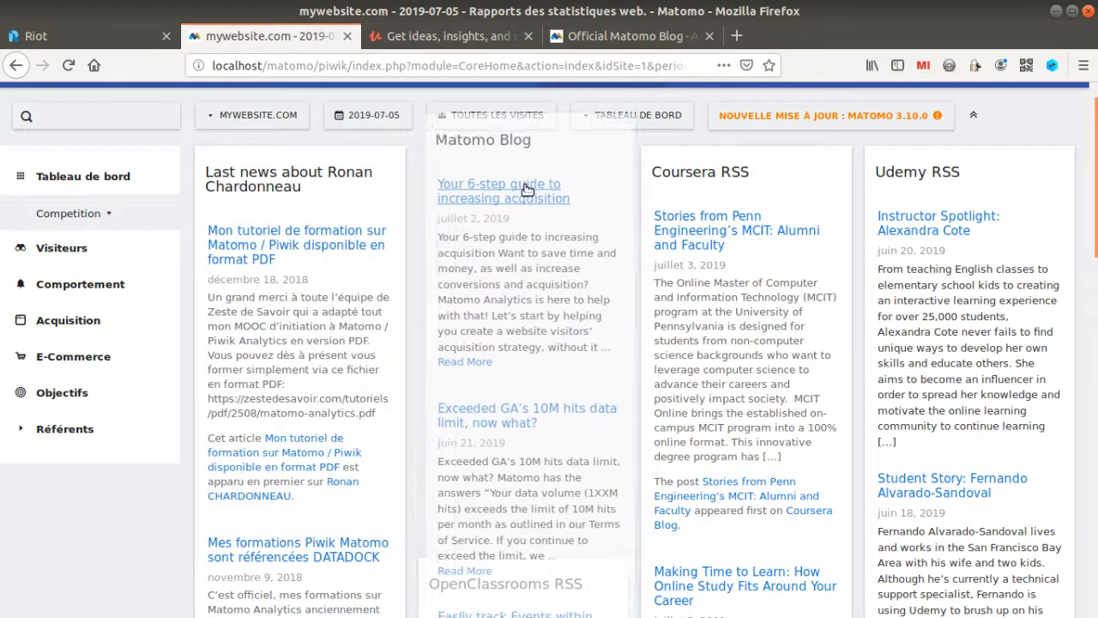
scroll("down", 3)
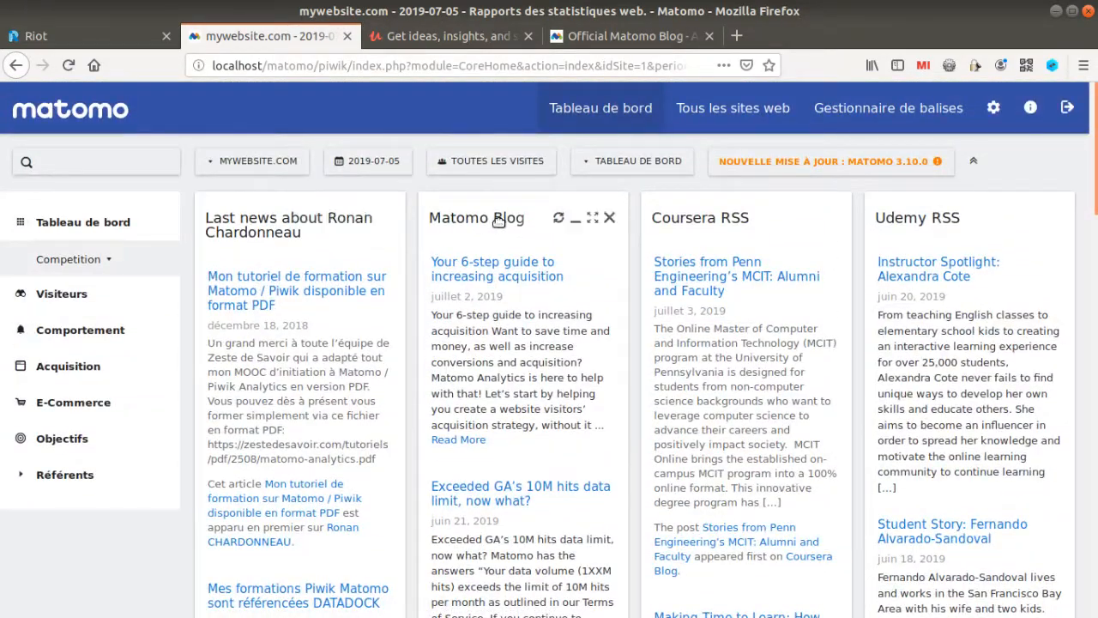
left_click(611, 216)
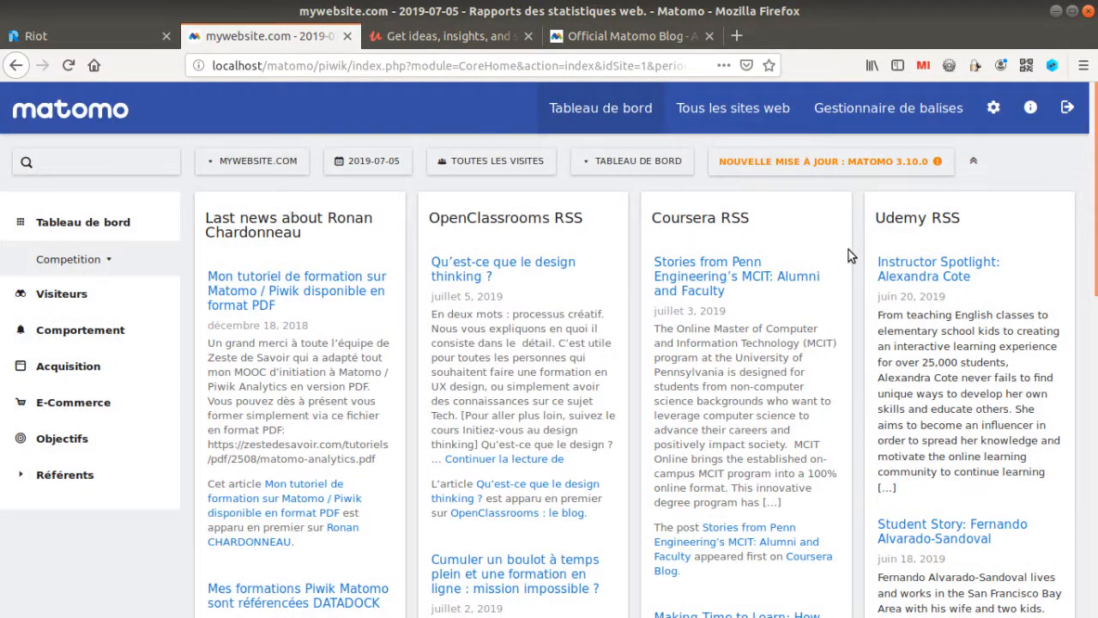
mouse_move(470, 360)
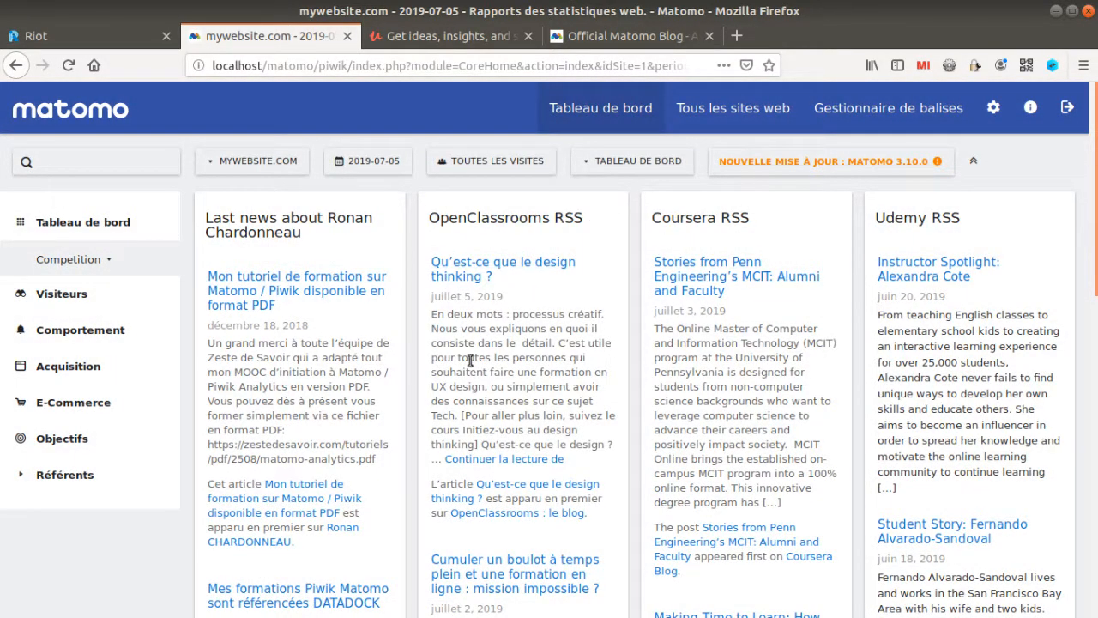
mouse_move(587, 347)
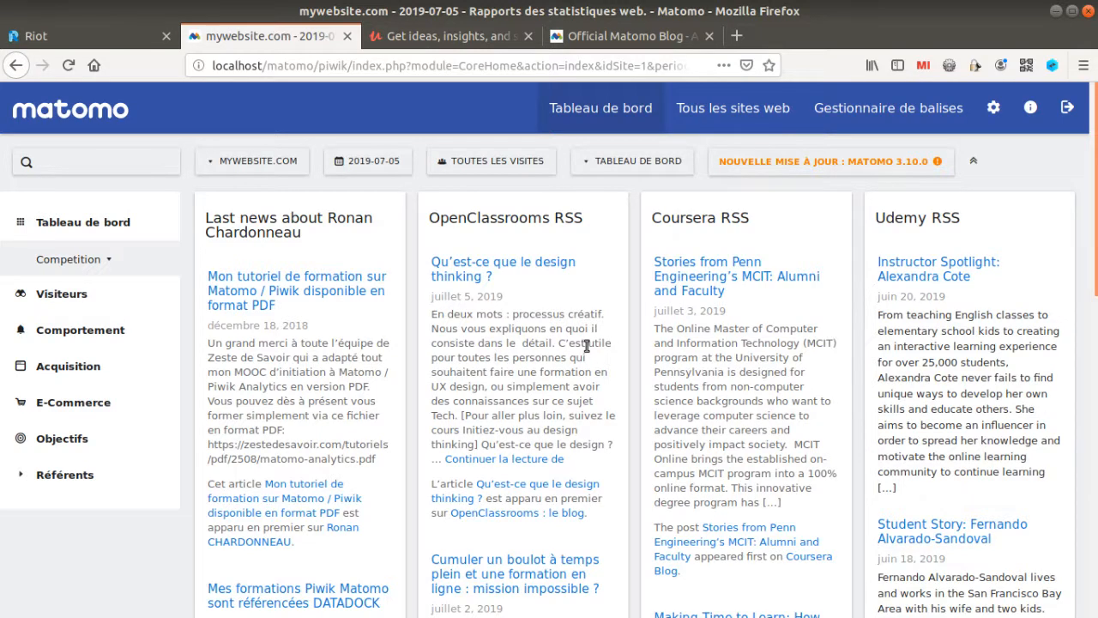